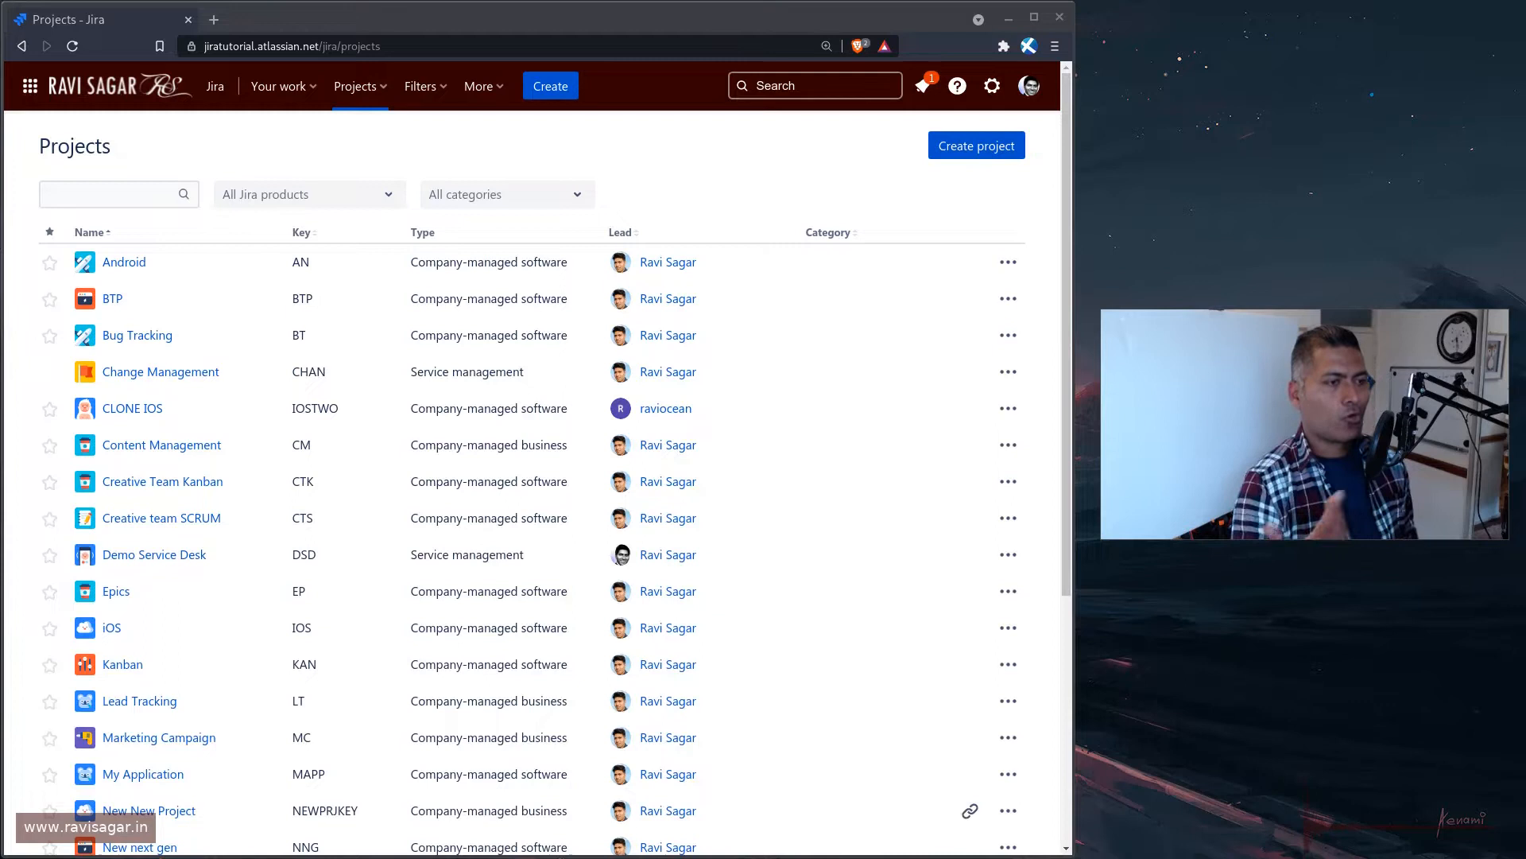
mouse_move(598, 146)
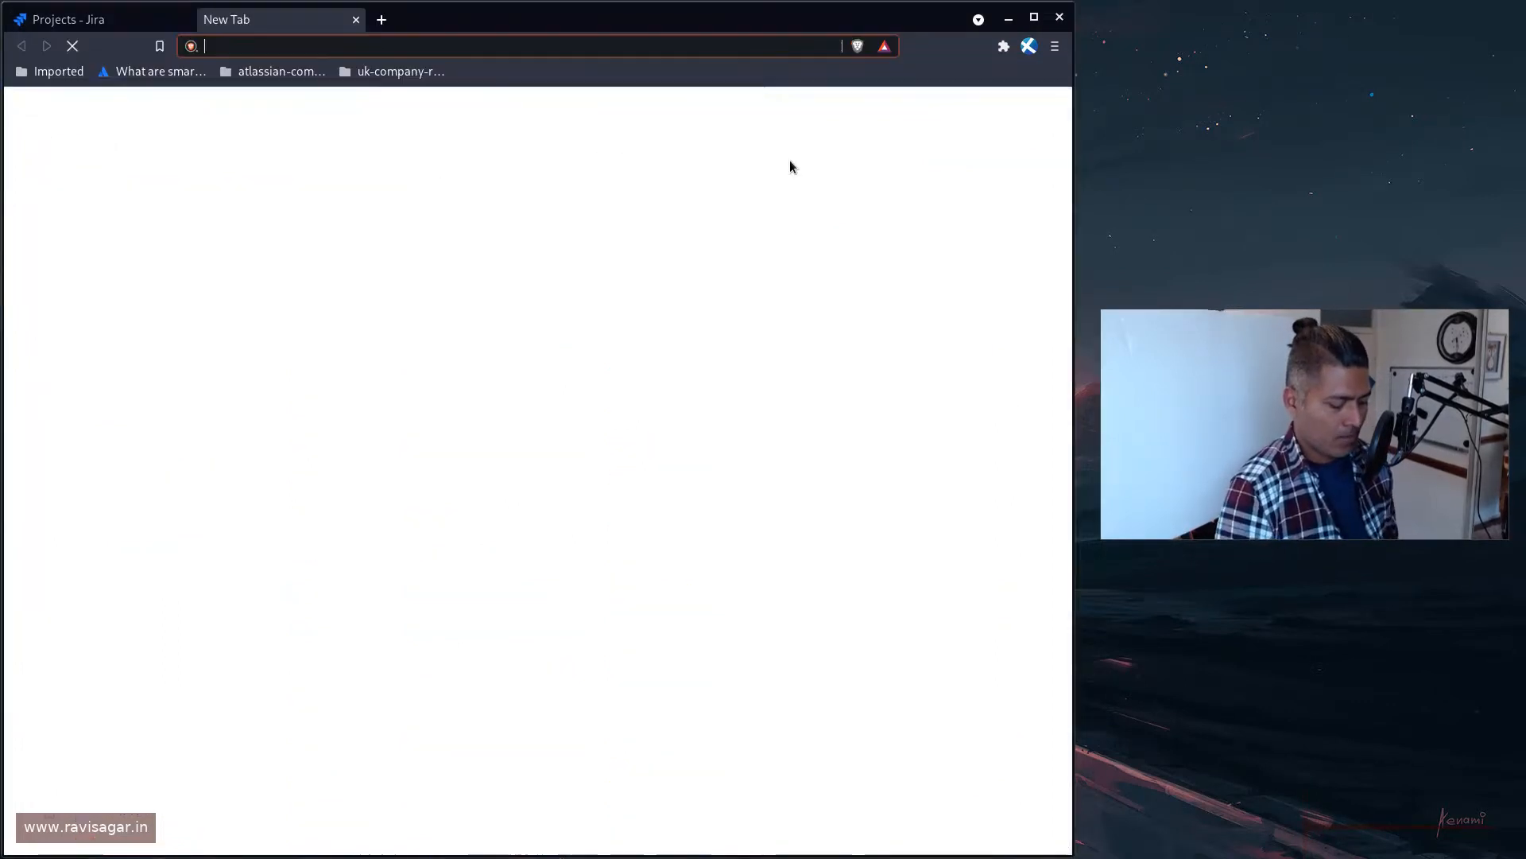
Search the Marketplace for 'Insight' and open the Insight - Asset Management app page
text(mail.sparxsys.com)
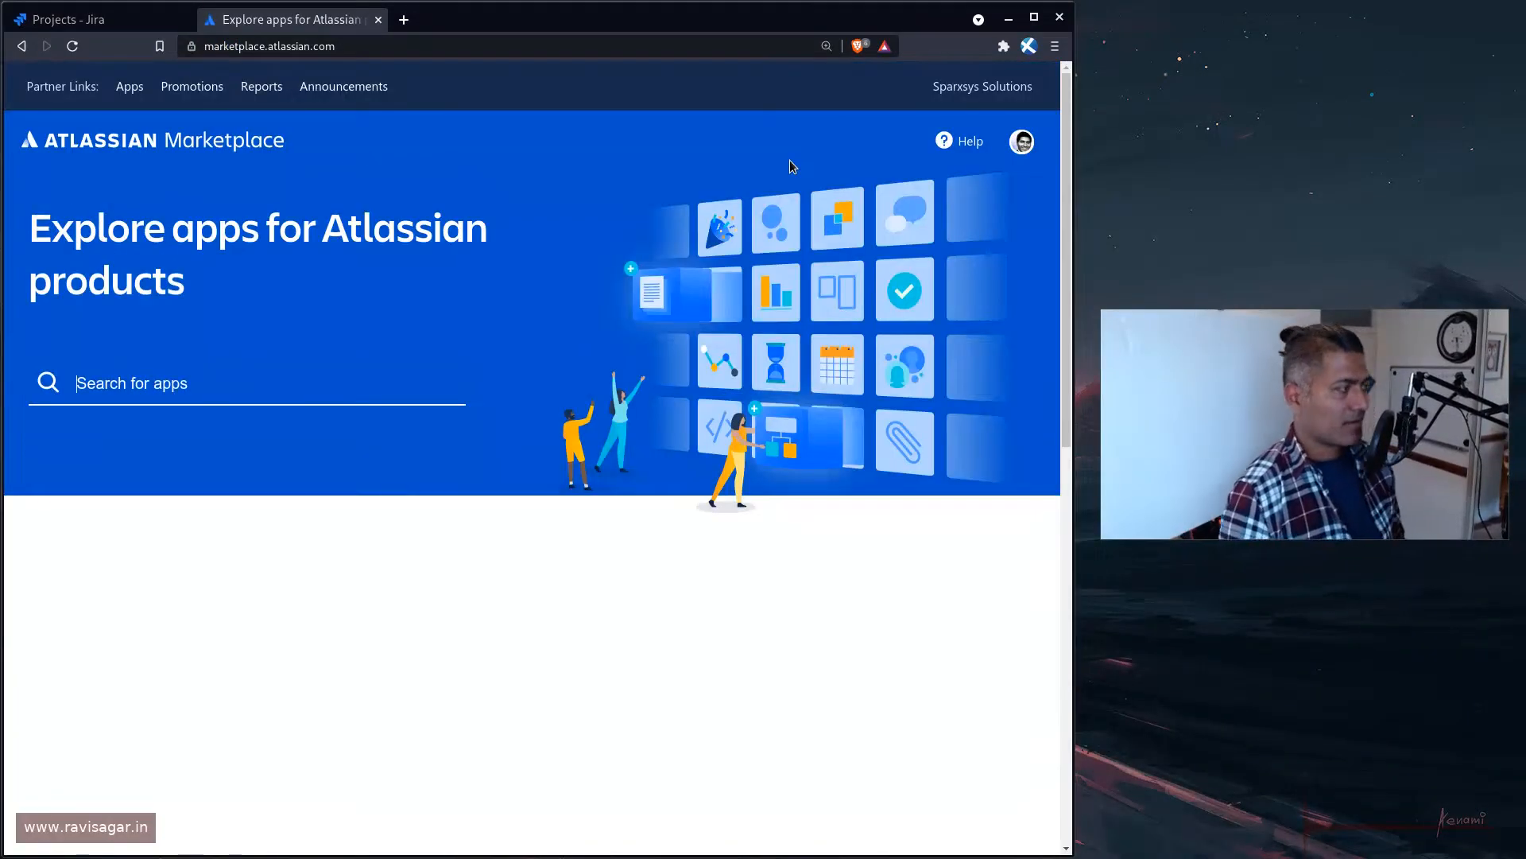
text(Insight)
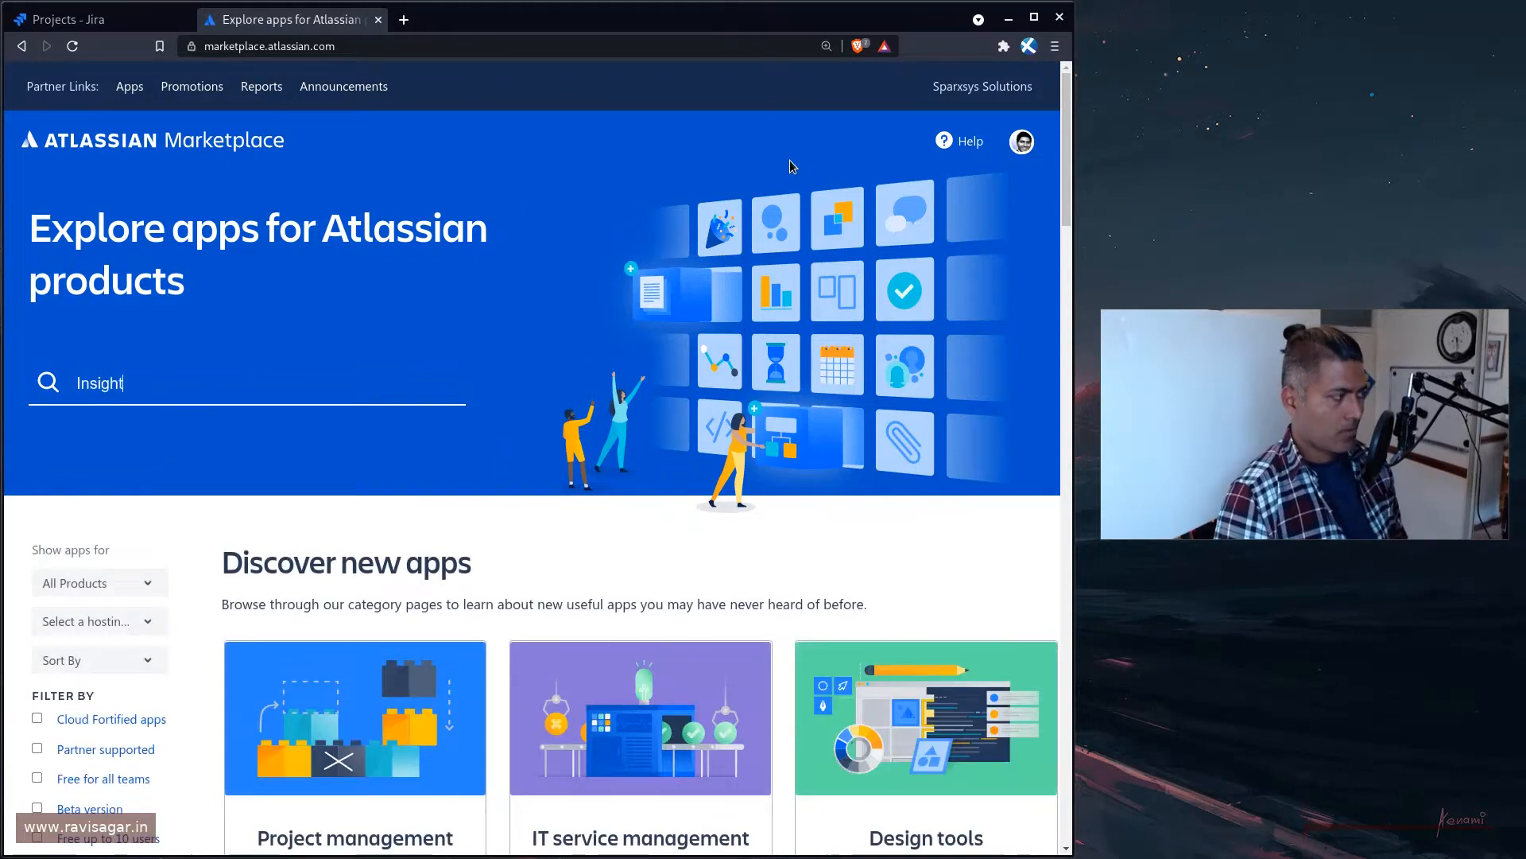
key(Return)
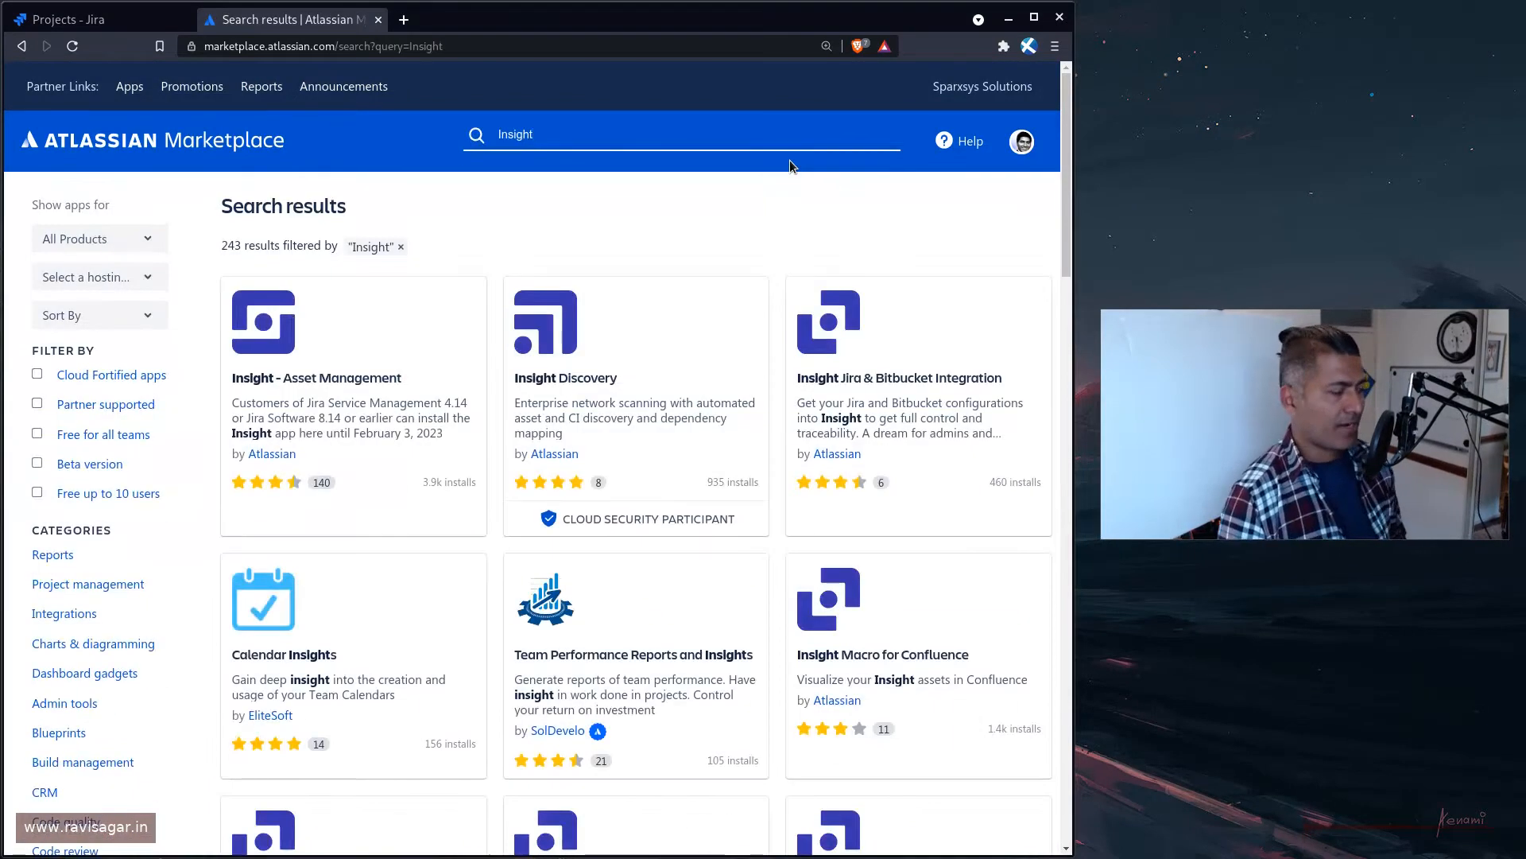
click(315, 378)
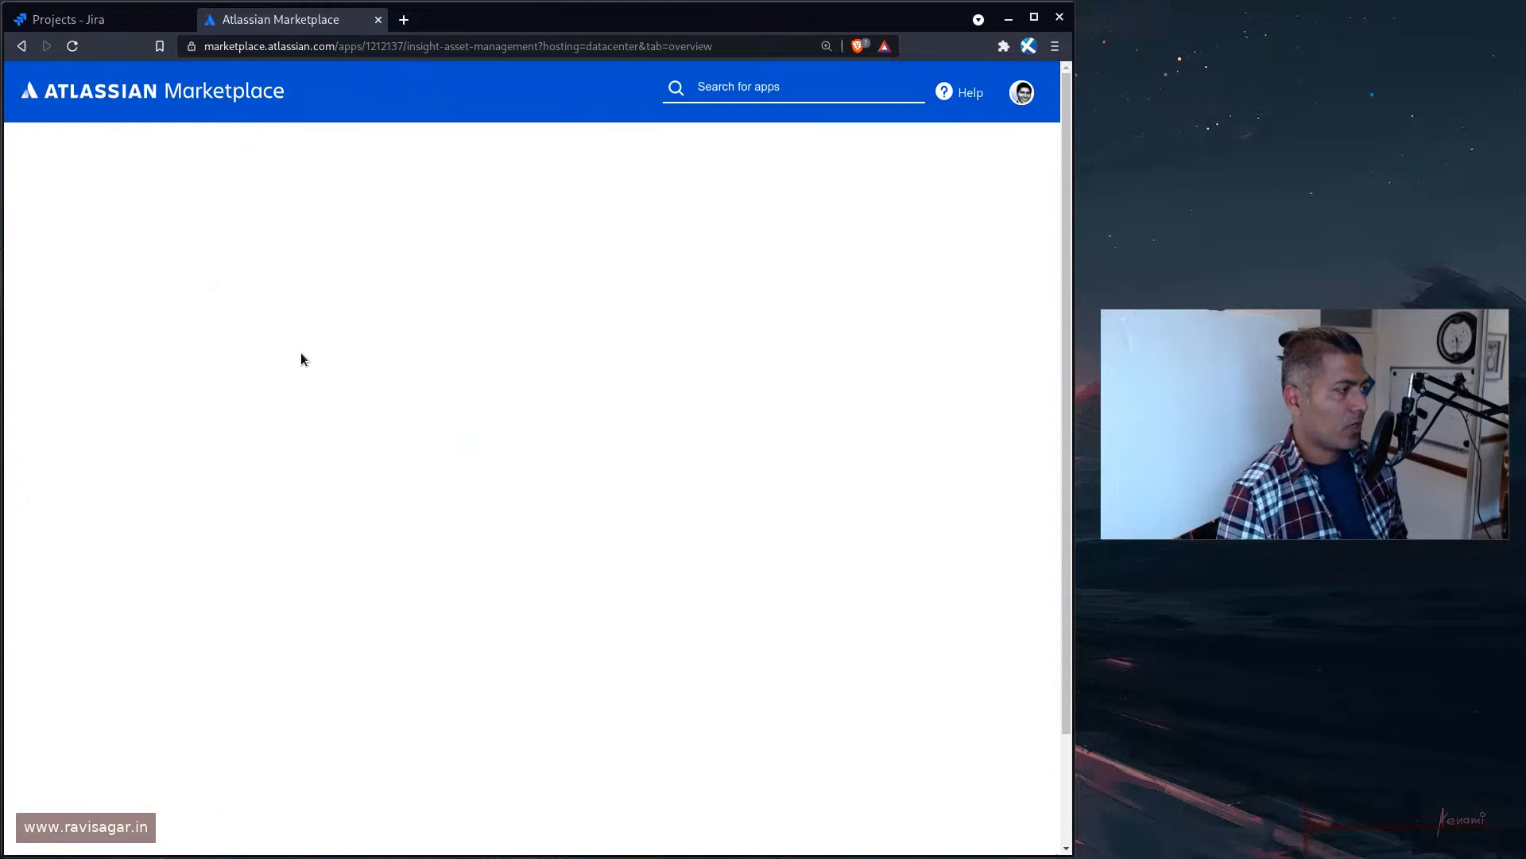
Check the Cloud hosting option, find it unavailable, dismiss the notice and start a new tab
click(892, 313)
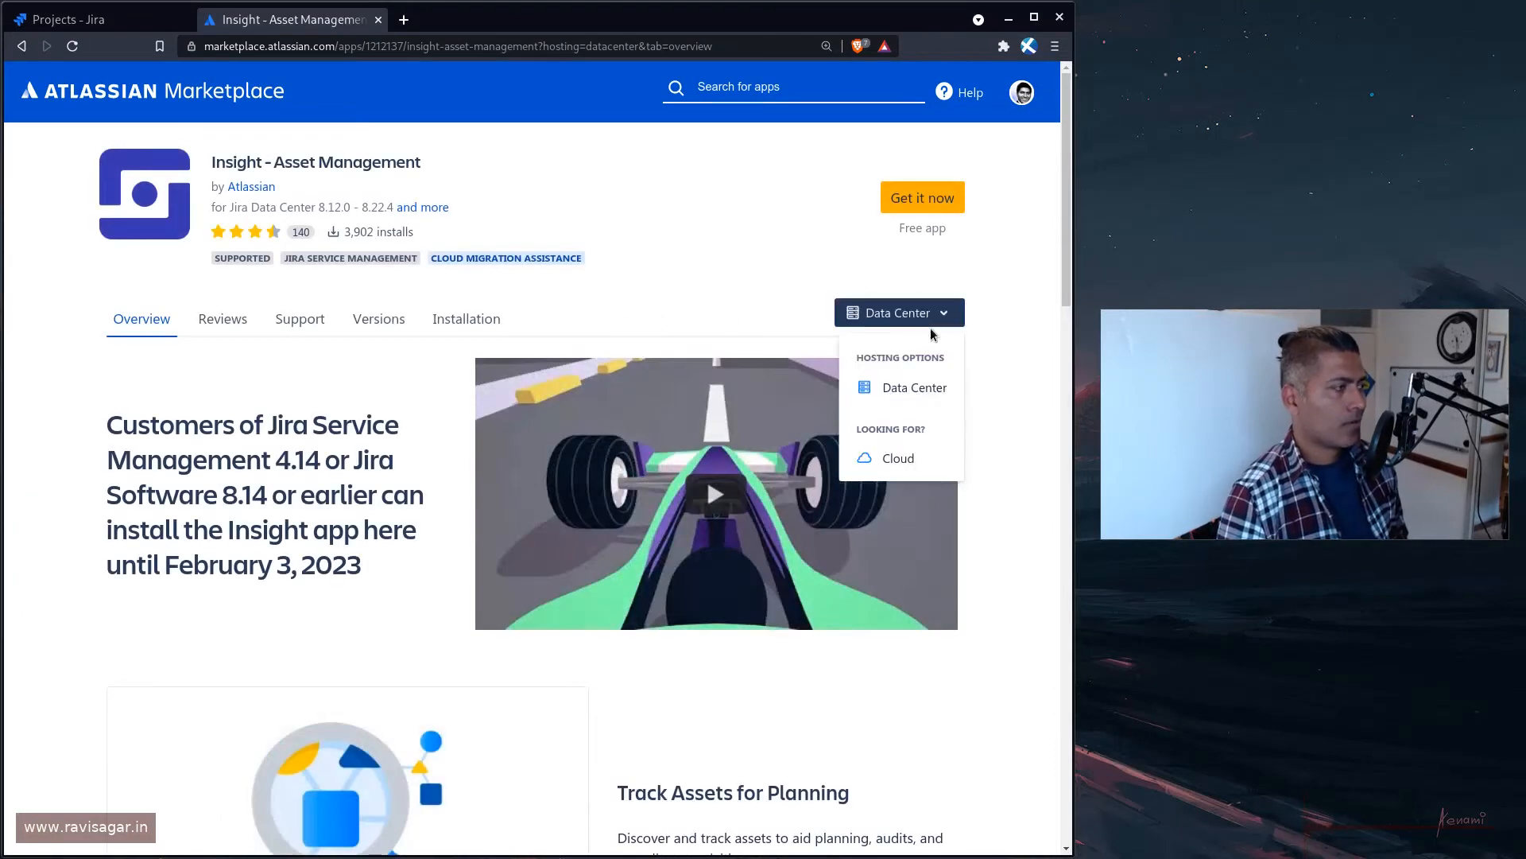
click(900, 458)
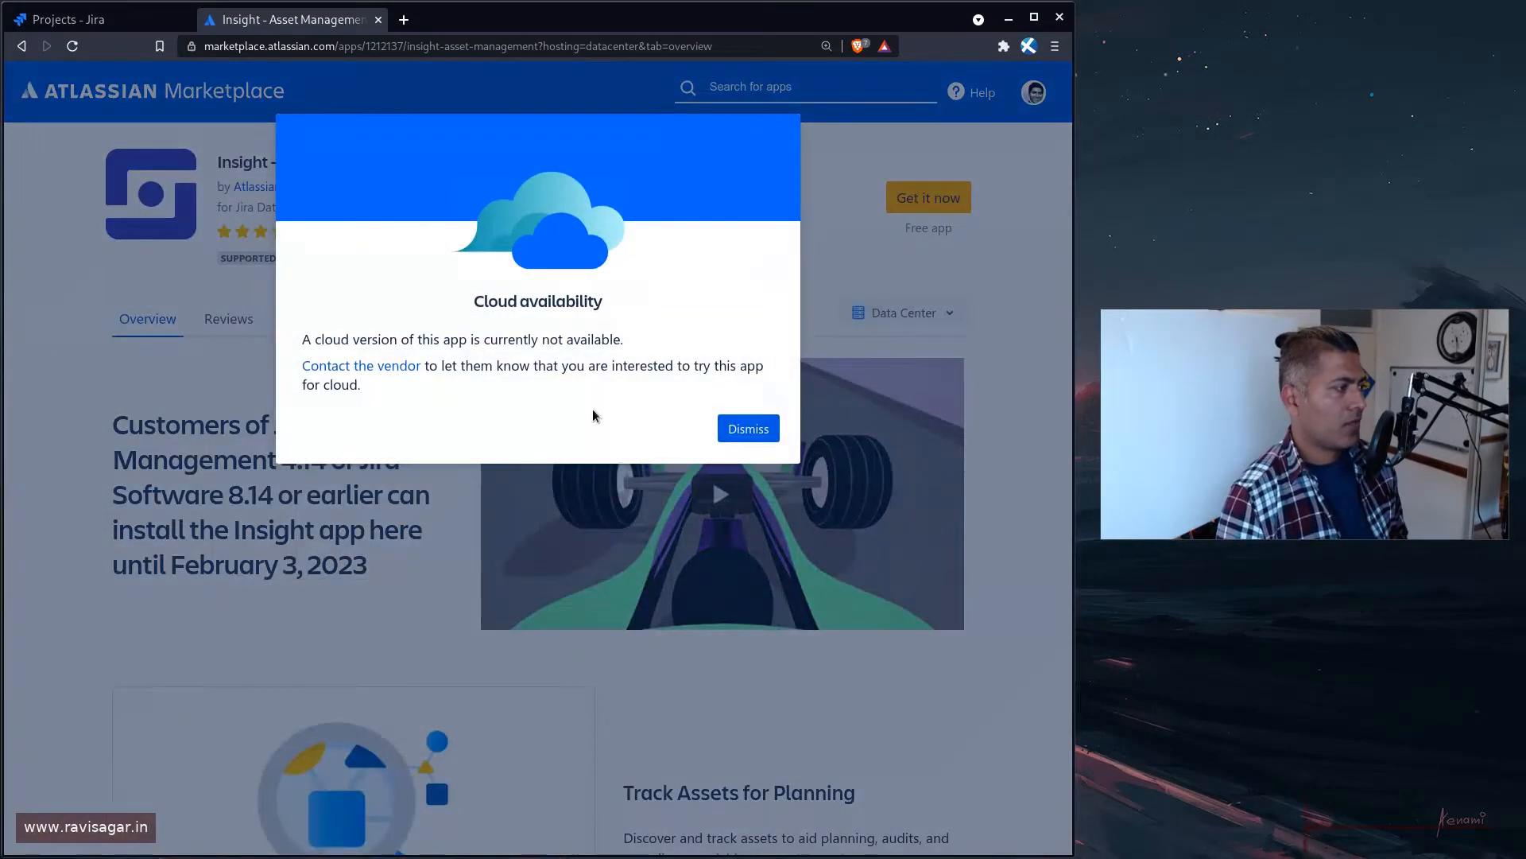
click(747, 428)
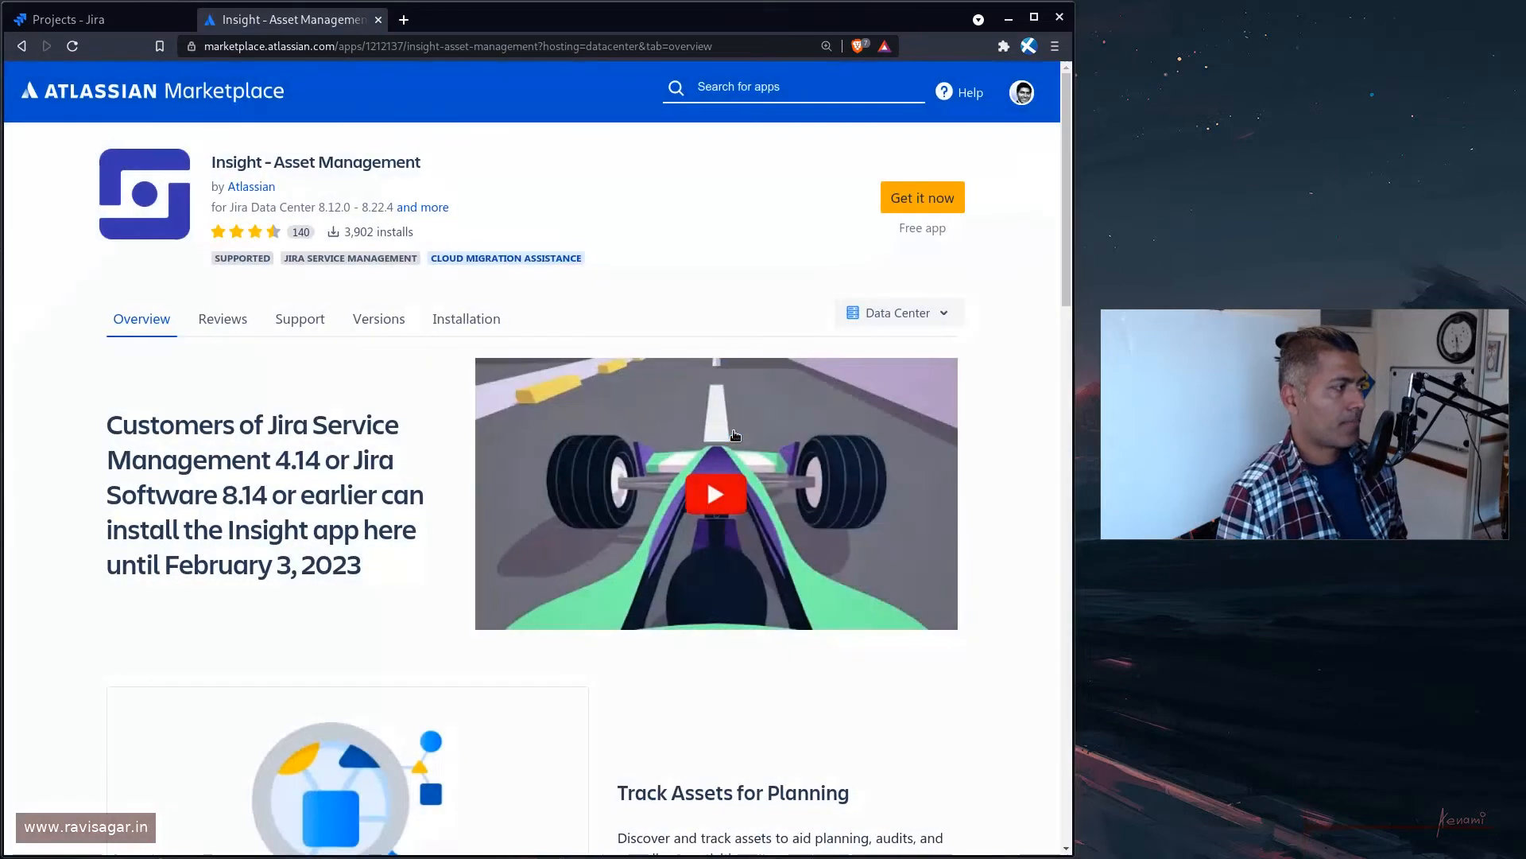
click(402, 19)
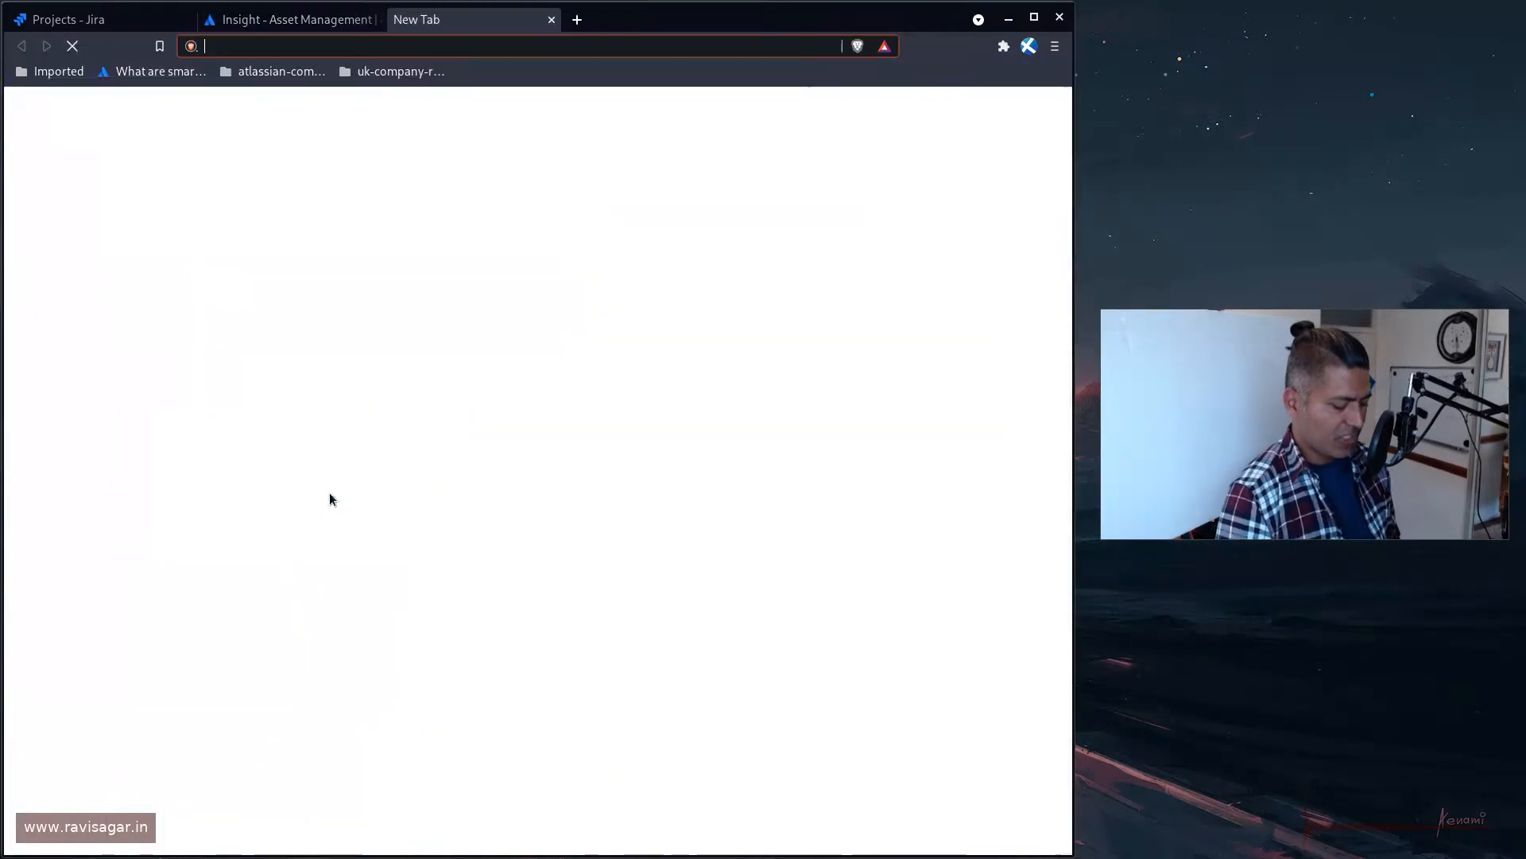
Go to atlassian.com and reach the Jira Software plans and pricing page
text(atlassian.com/#)
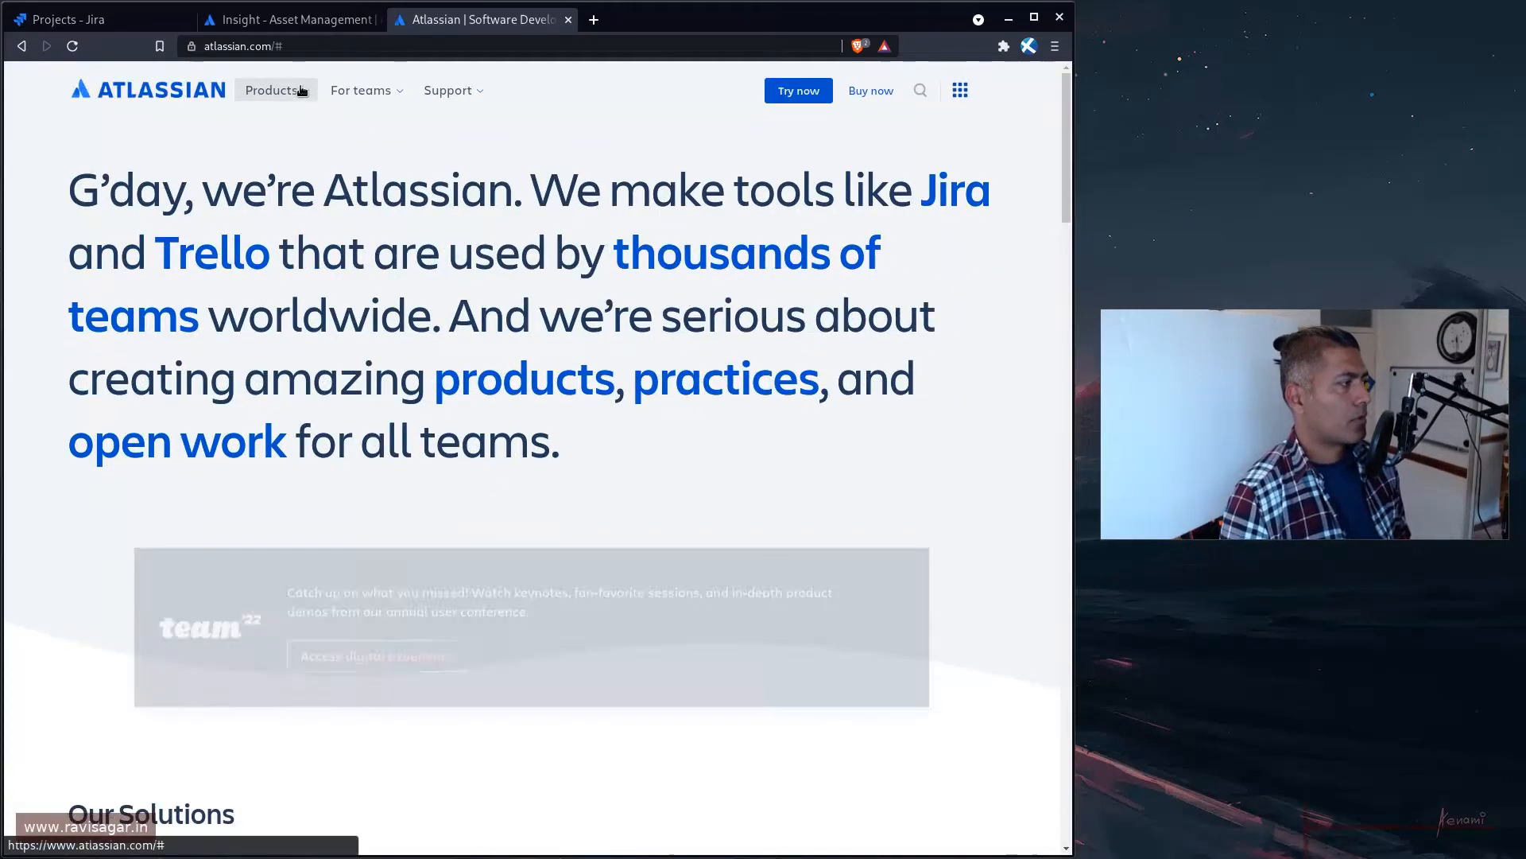
click(275, 89)
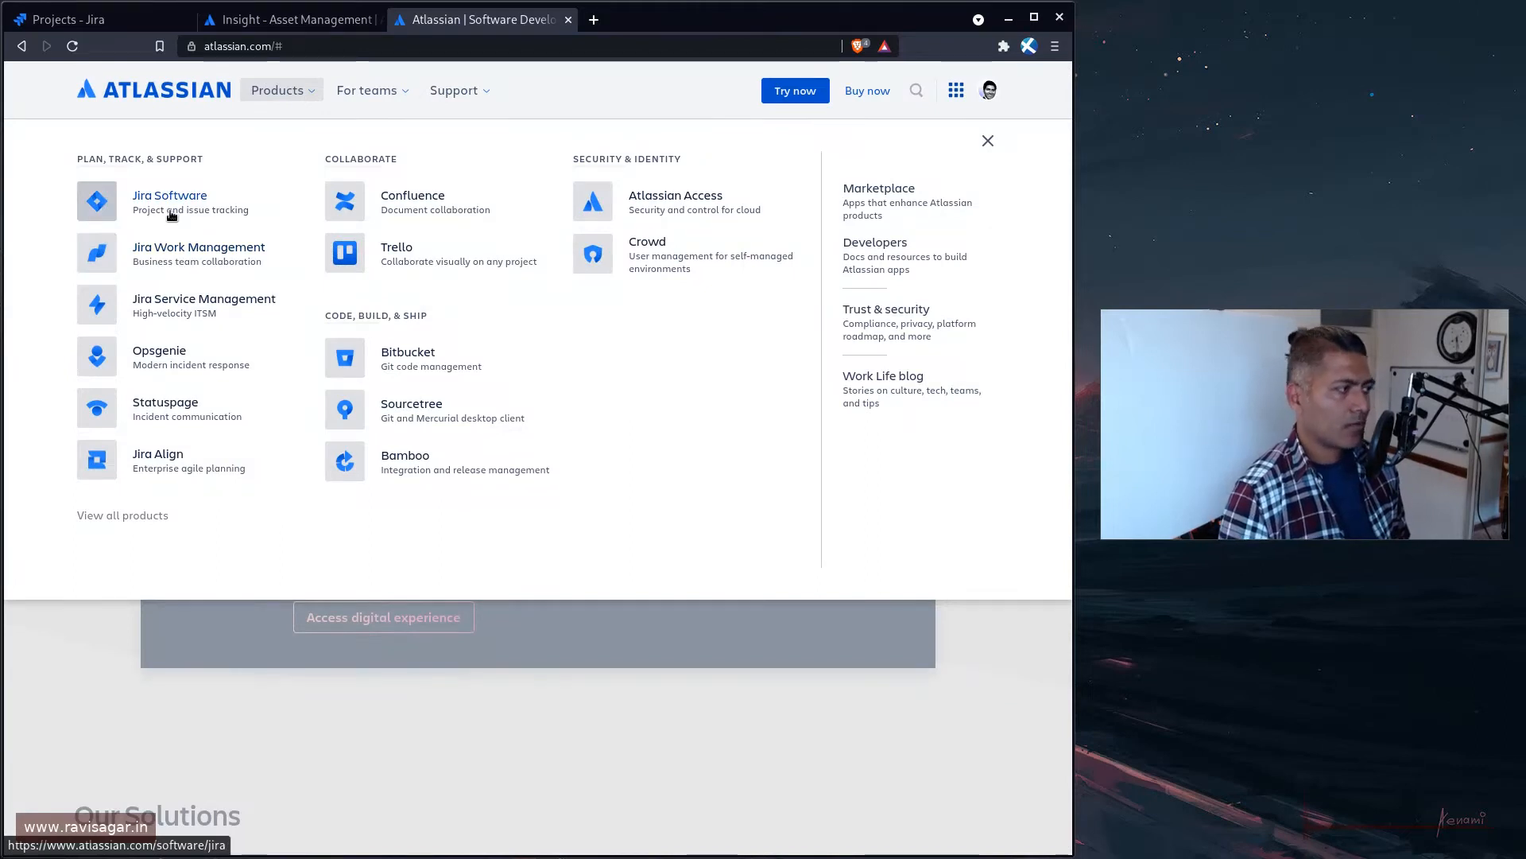
click(170, 194)
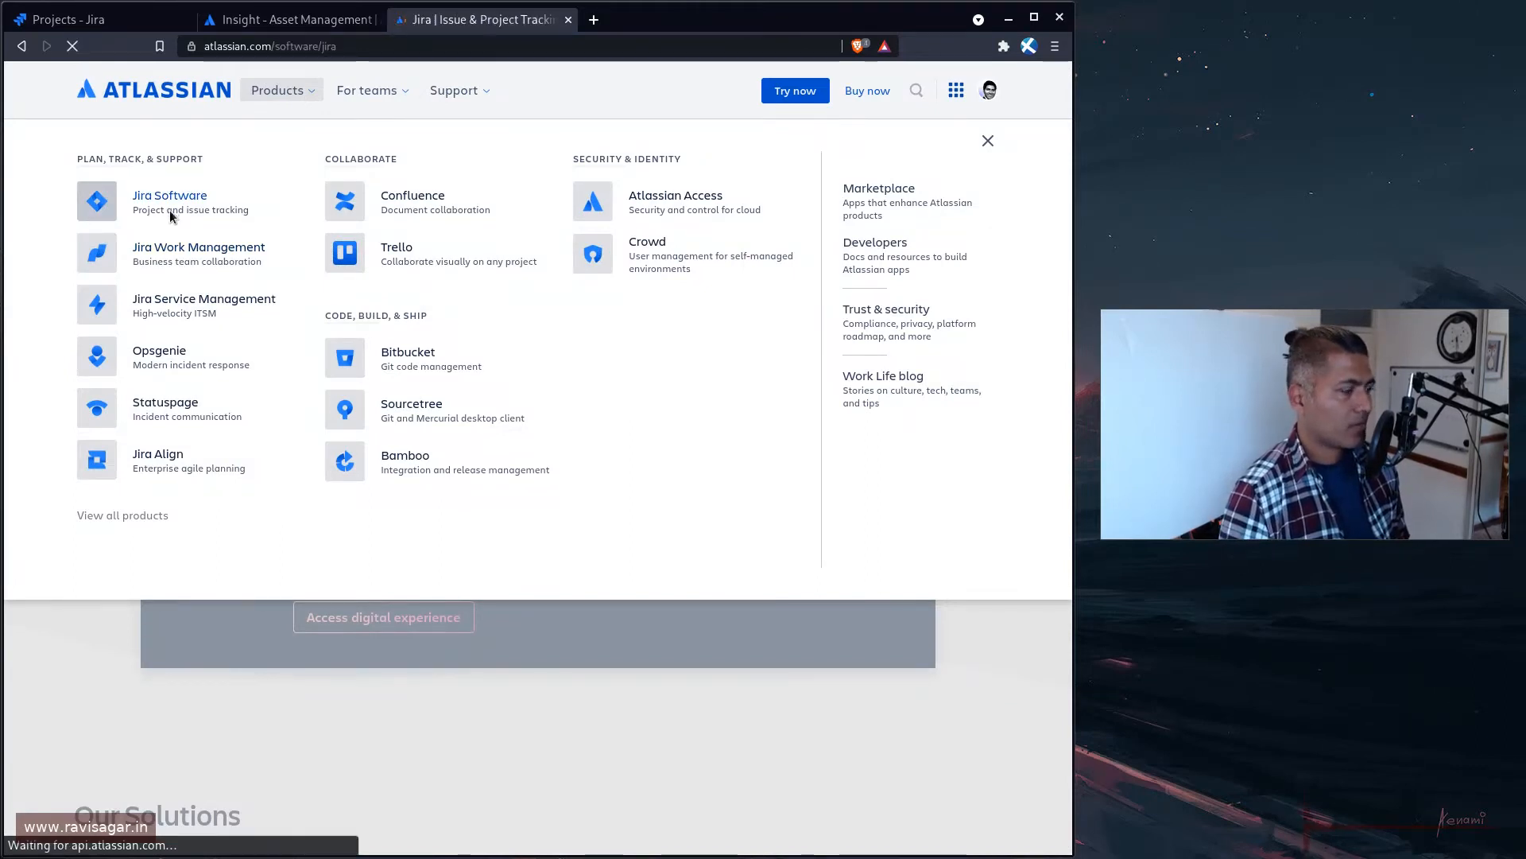
click(170, 194)
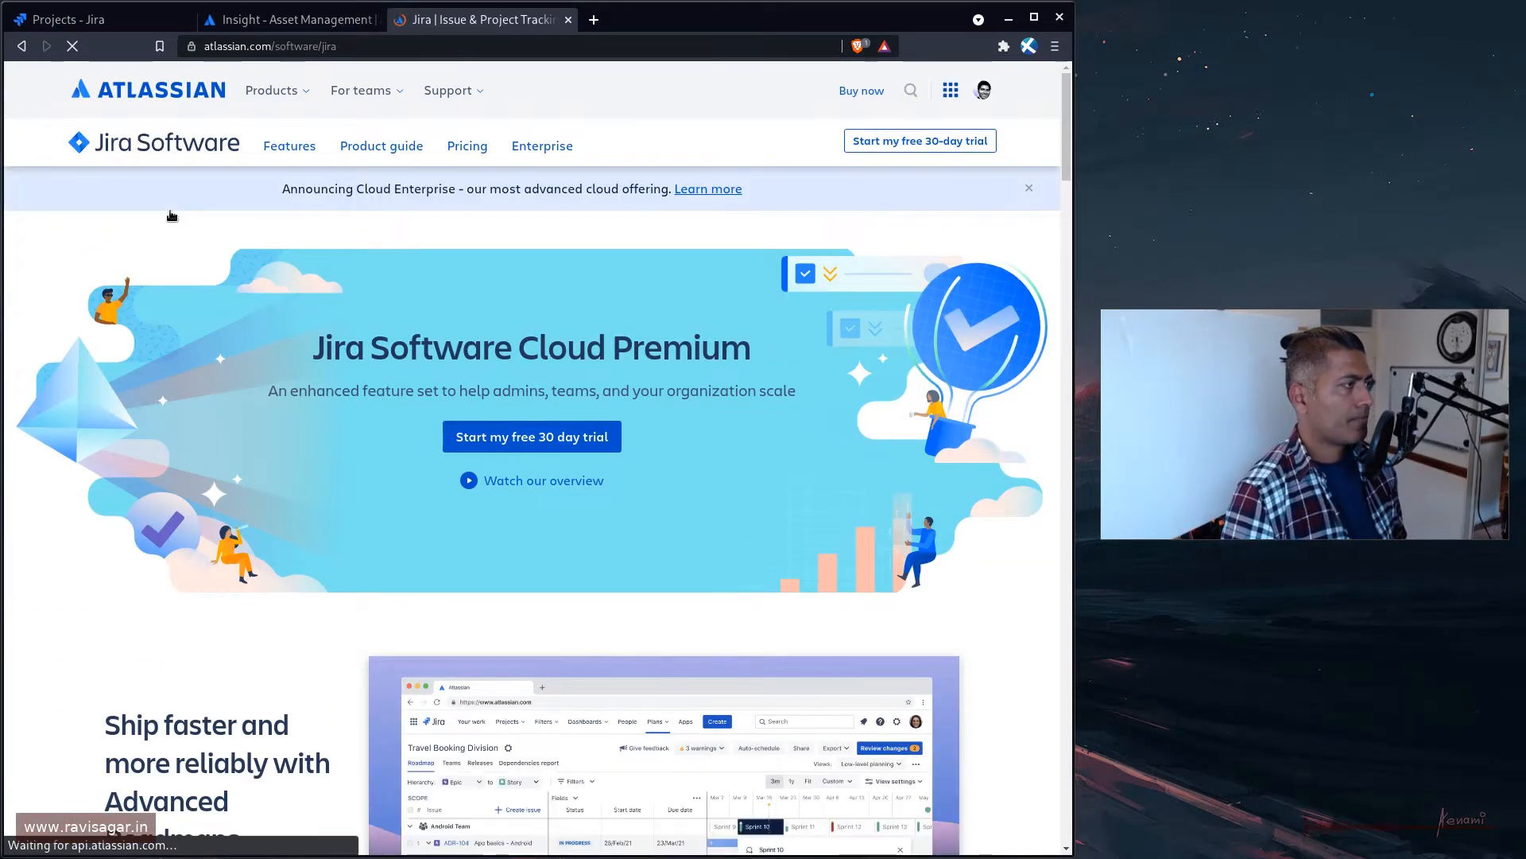
click(465, 145)
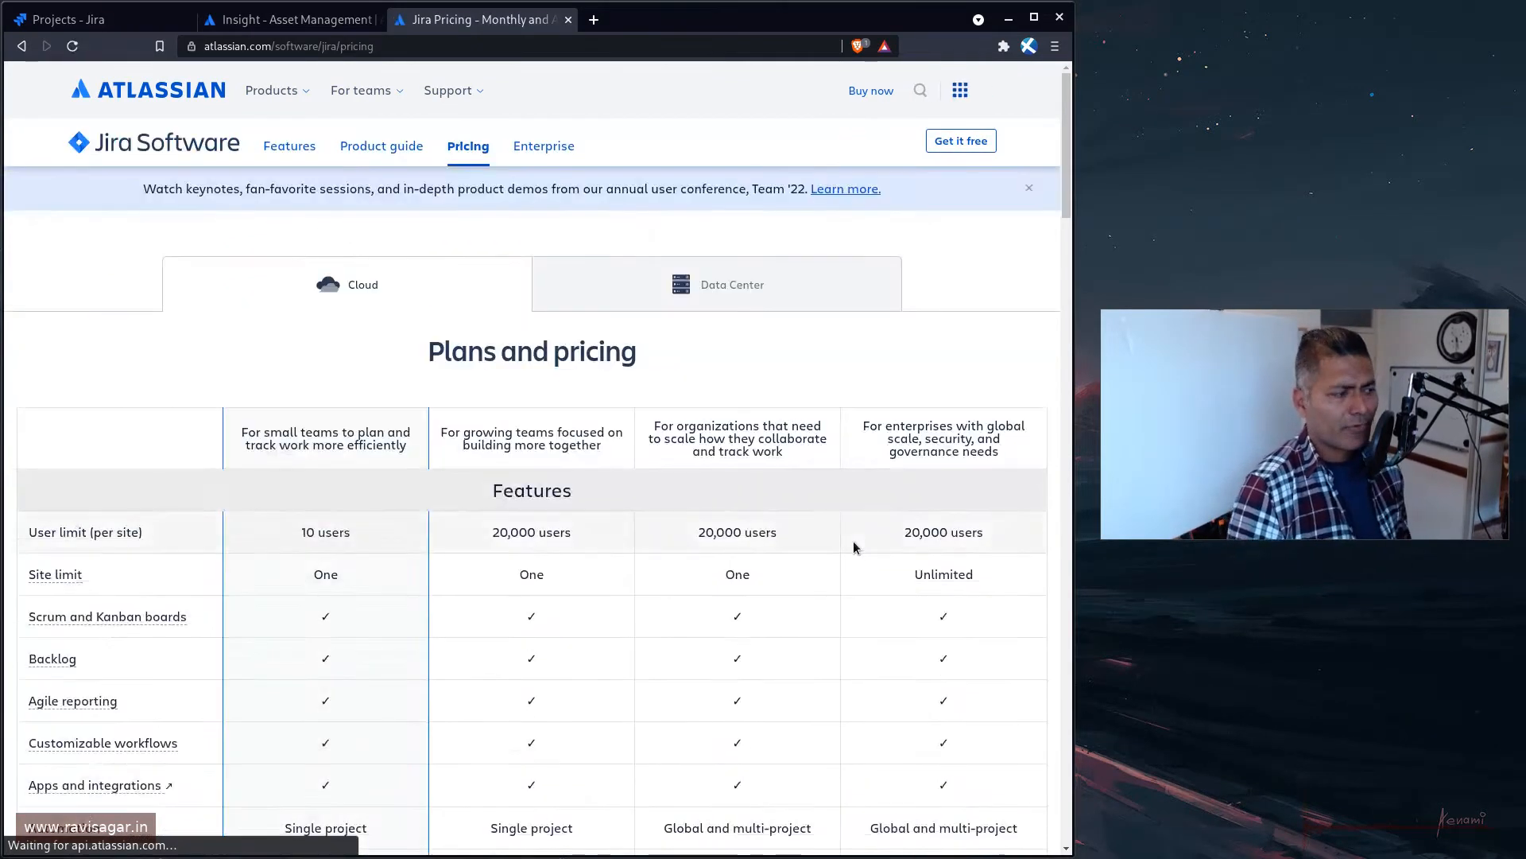
Review all plan tiers, search the page for 'asset' with no matches, and start a new tab
scroll(down, 3)
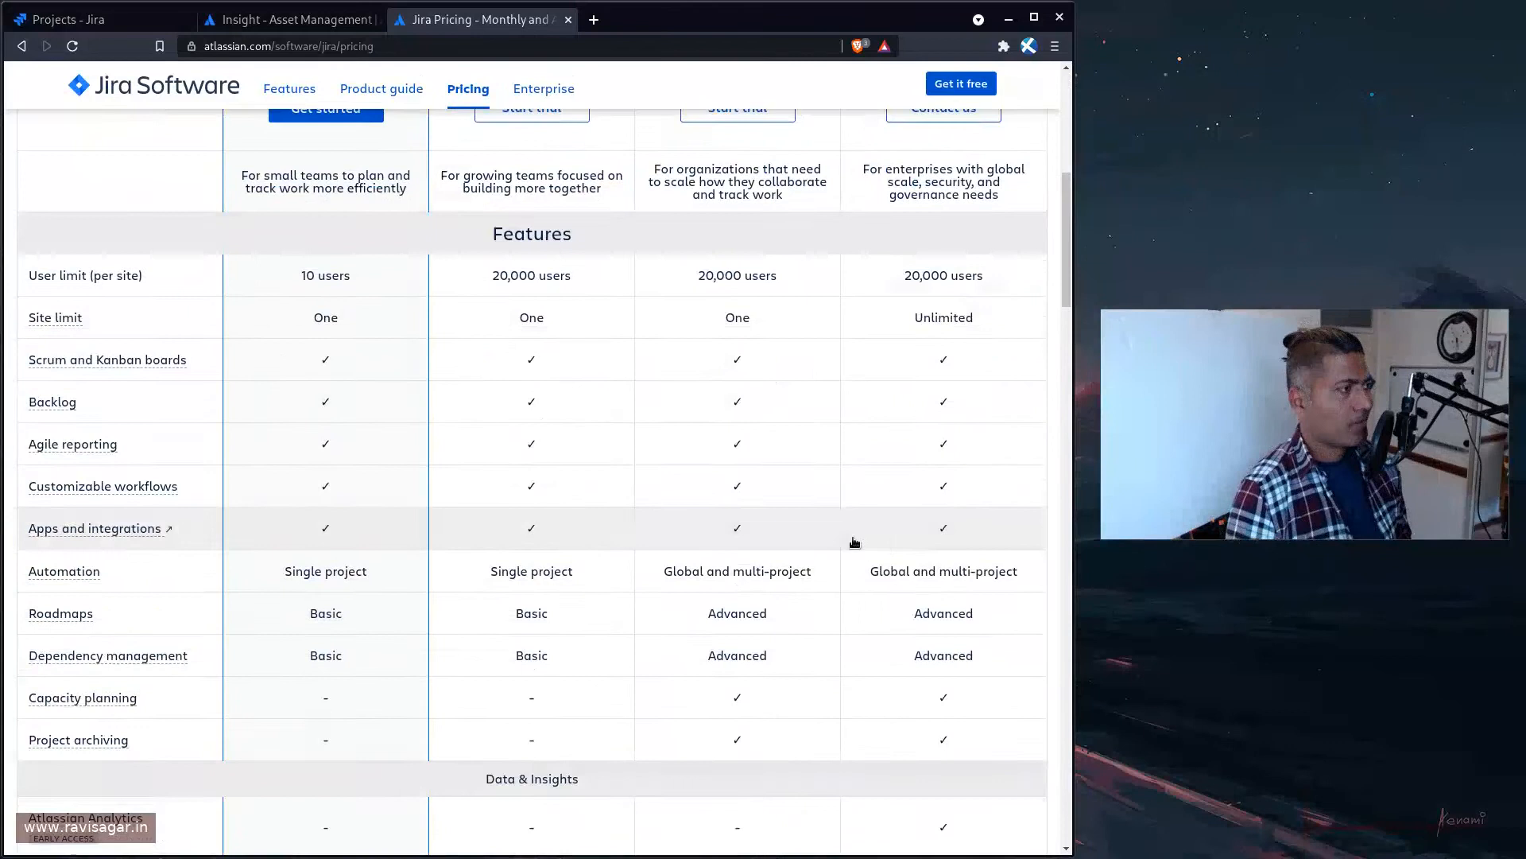
scroll(up, 3)
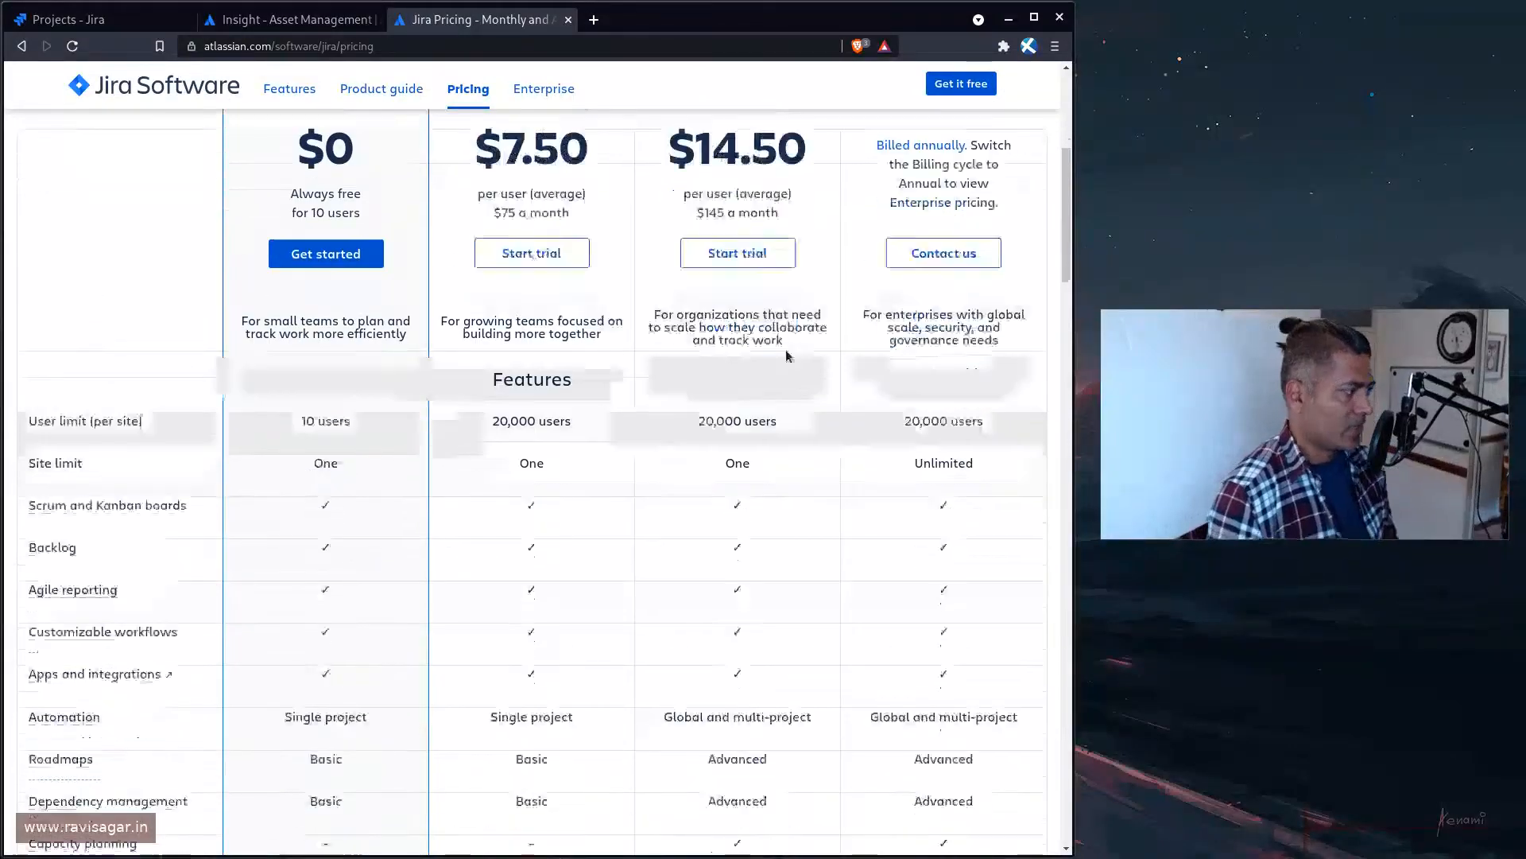
scroll(down, 3)
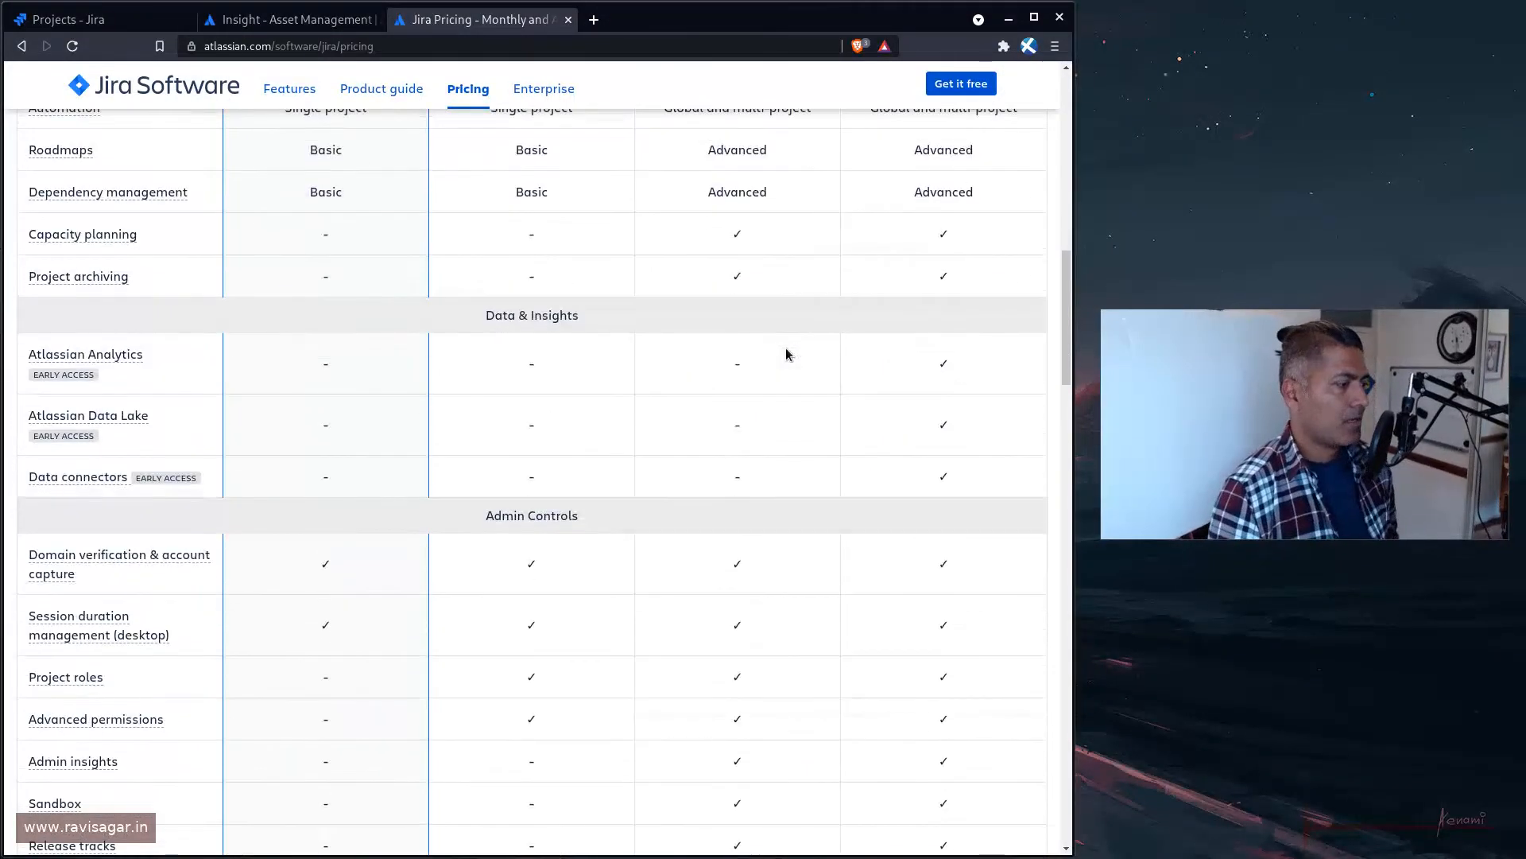
scroll(down, 3)
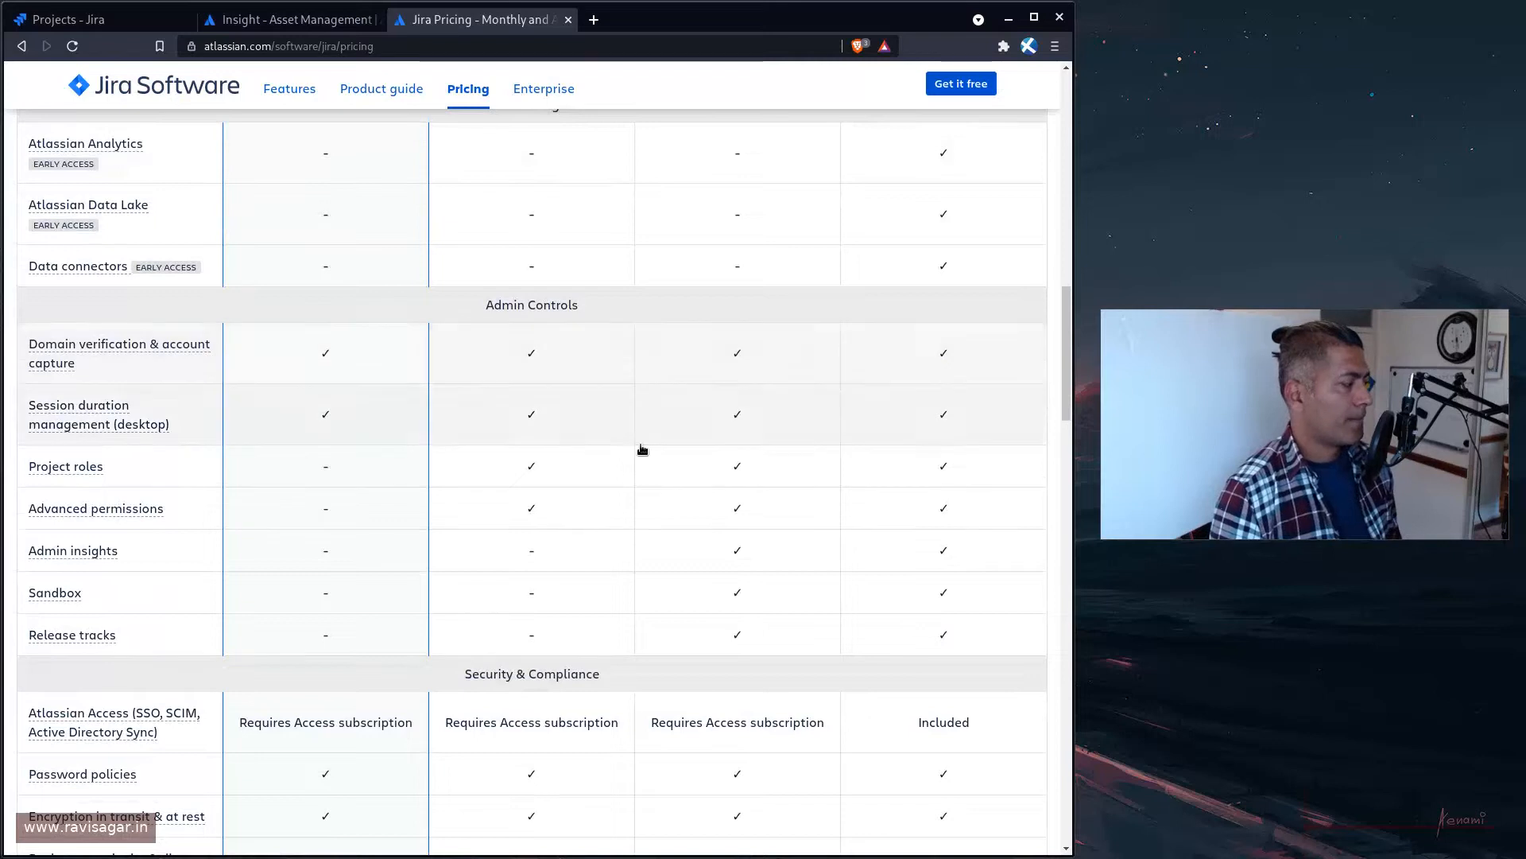
scroll(down, 3)
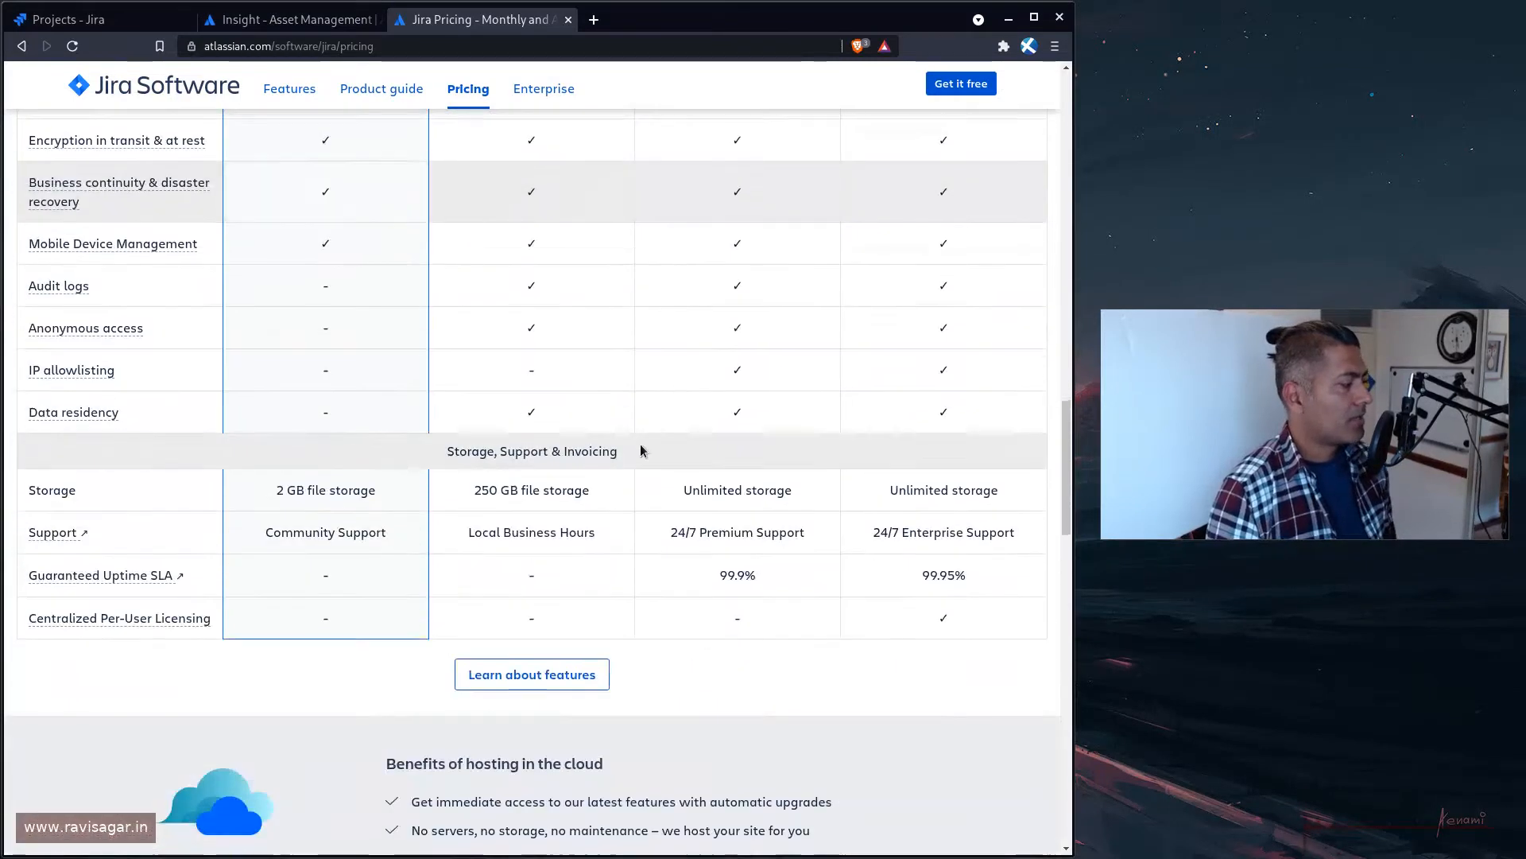
scroll(up, 3)
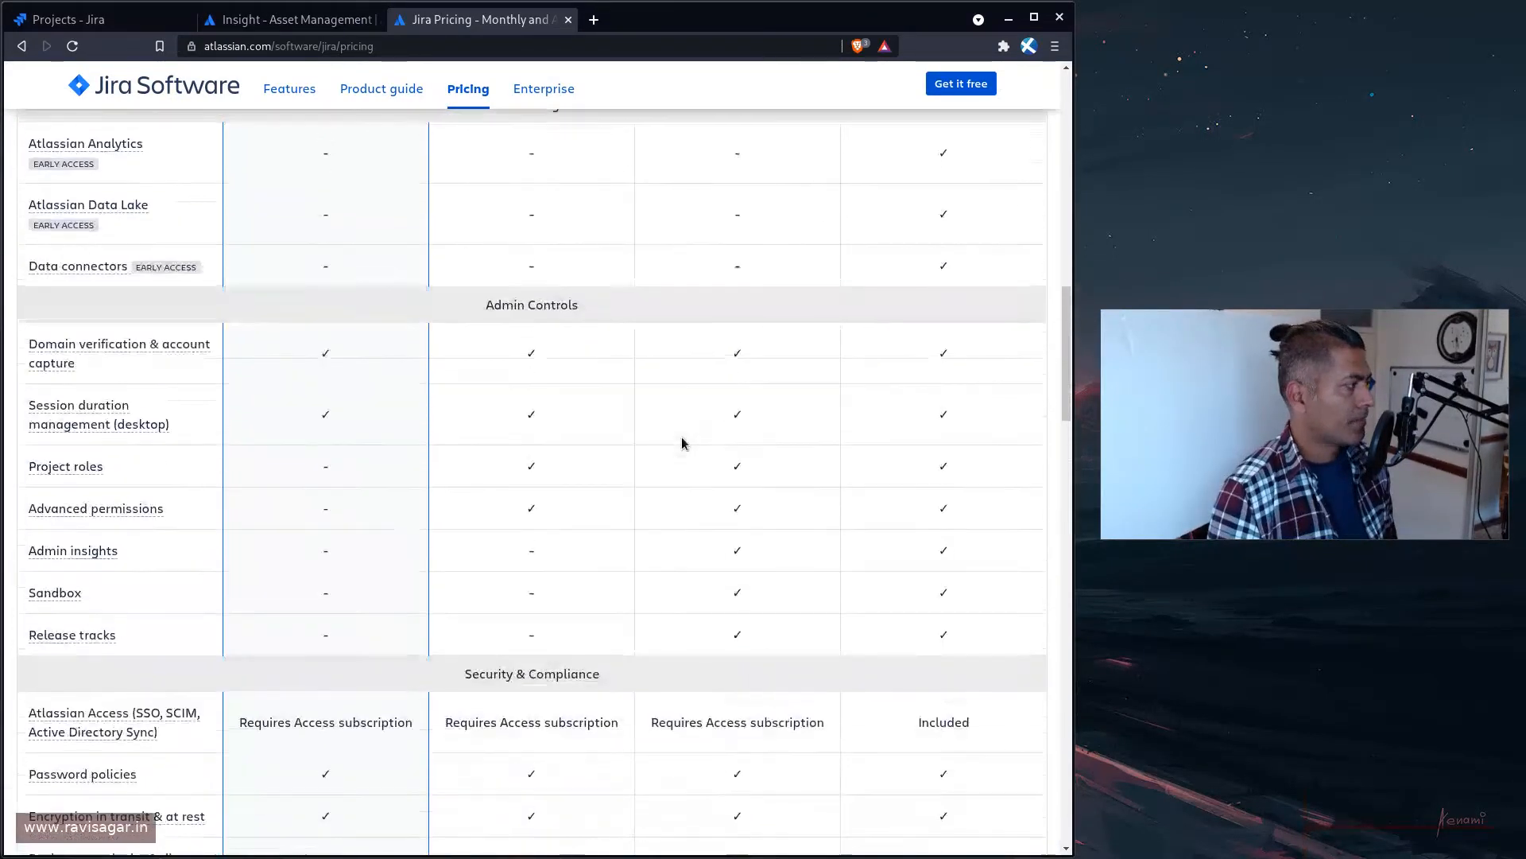
scroll(up, 3)
text(ass)
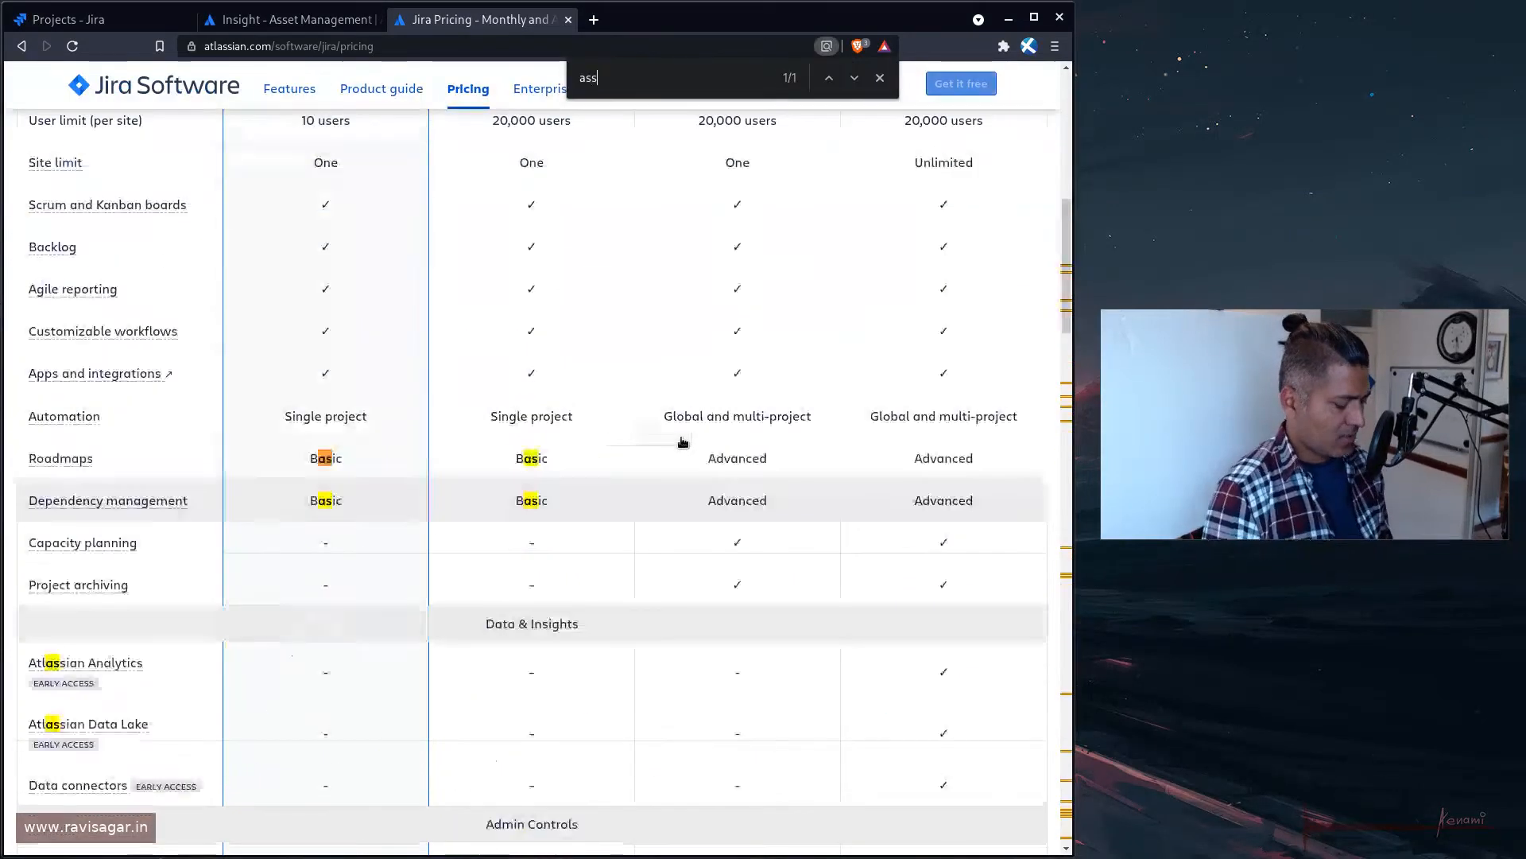
text(et)
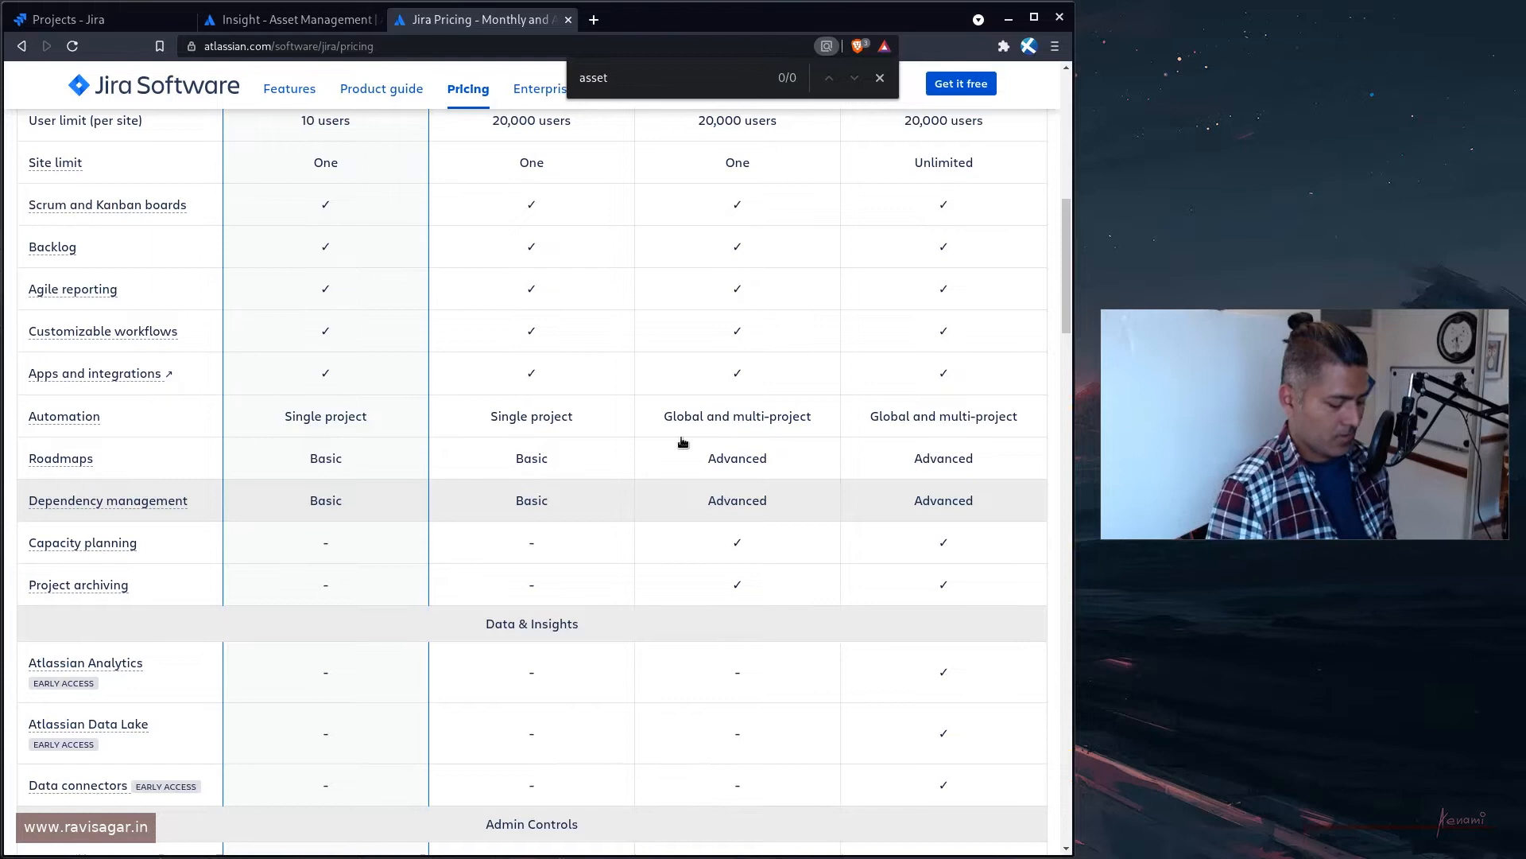
click(784, 19)
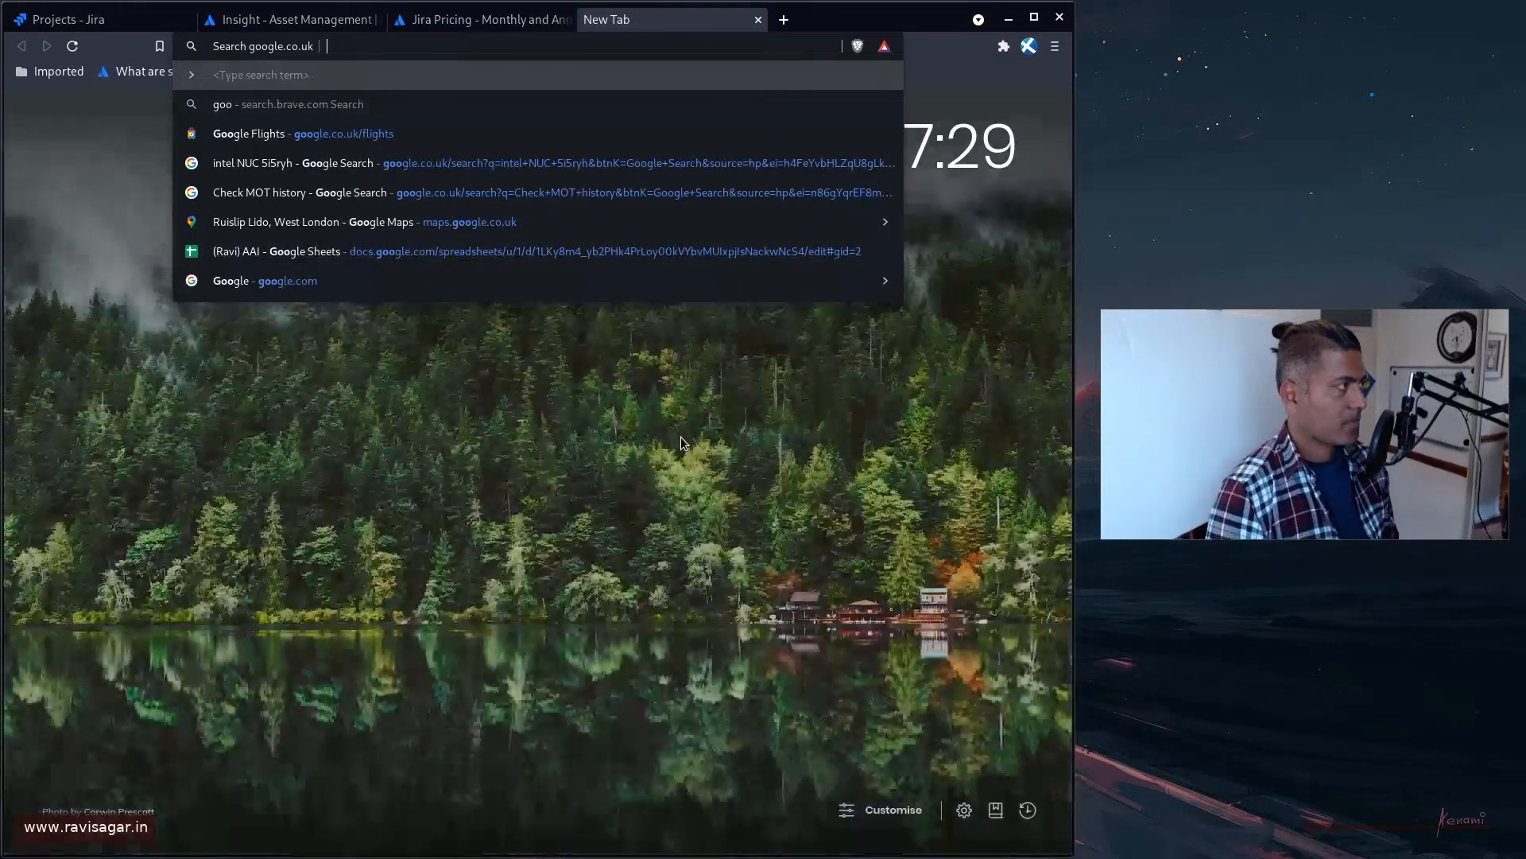
Google 'Insight Jira Cloud', read its Atlassian documentation, and return to the Marketplace listing
text(Insight Jira Cloud)
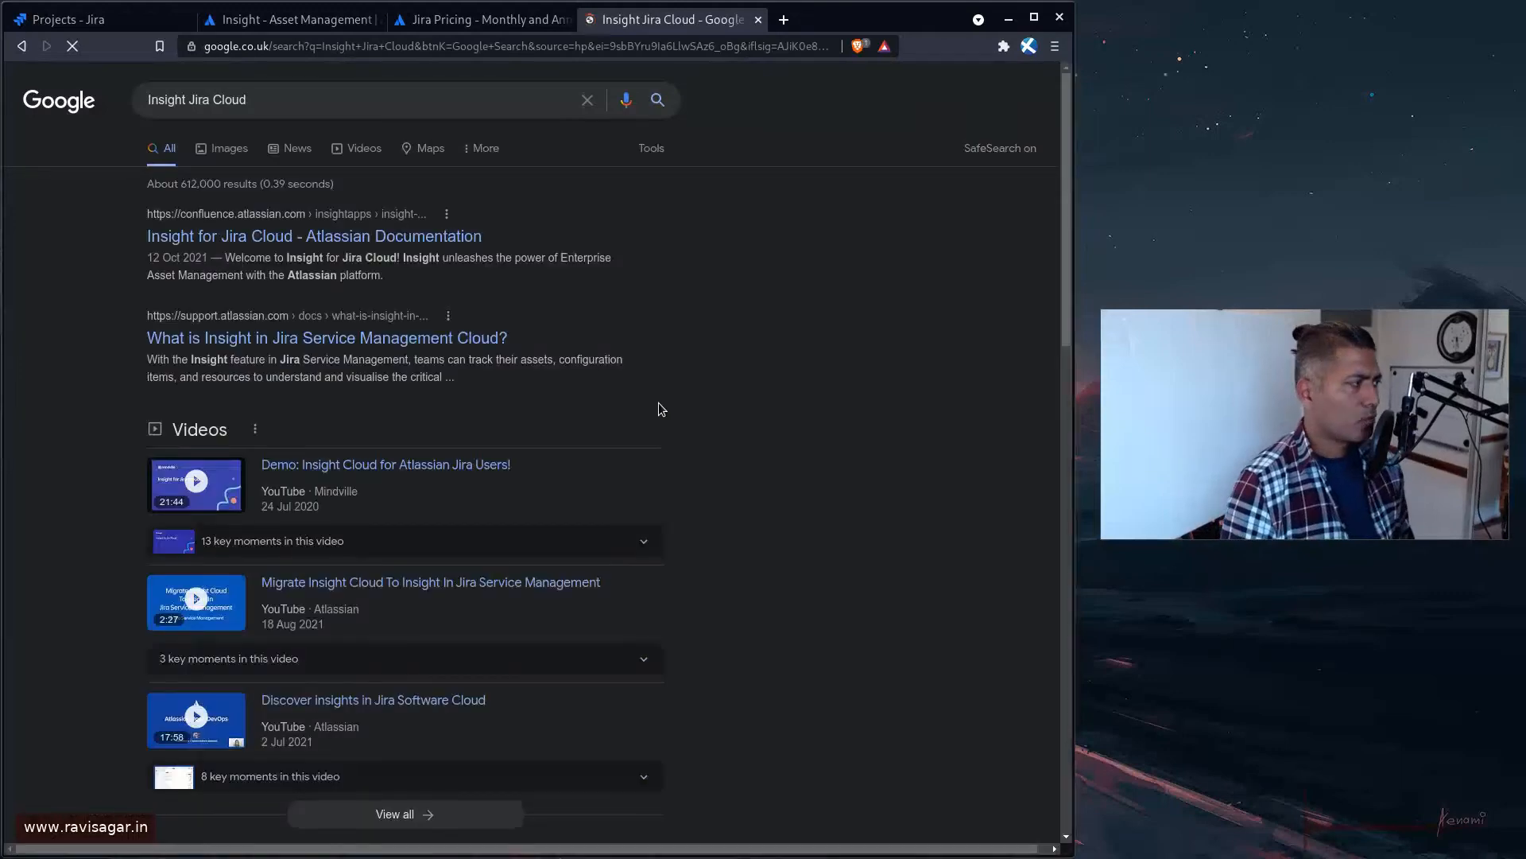
click(313, 235)
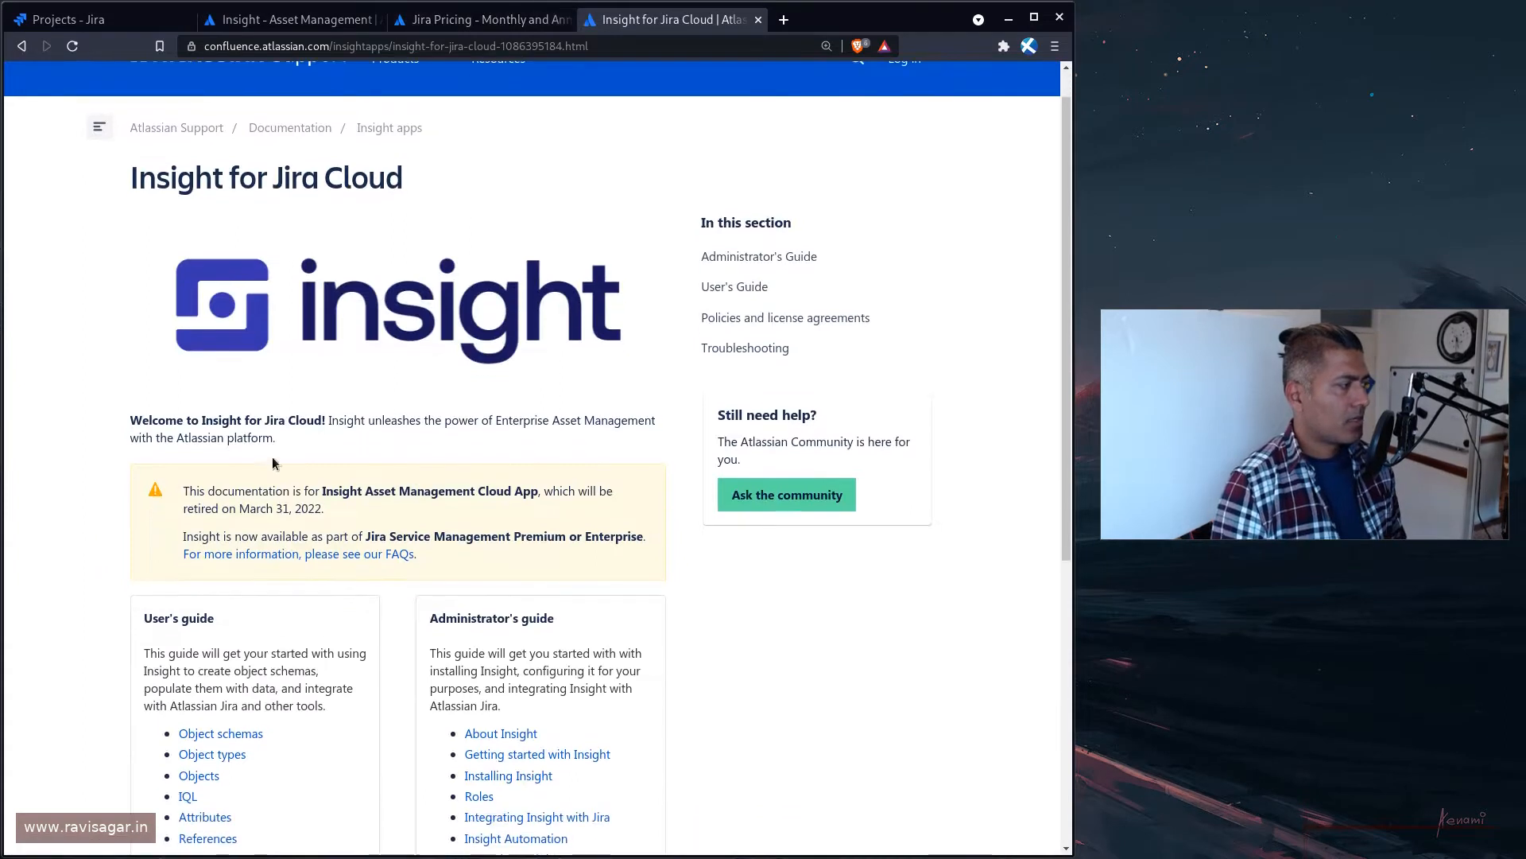
mouse_move(367, 485)
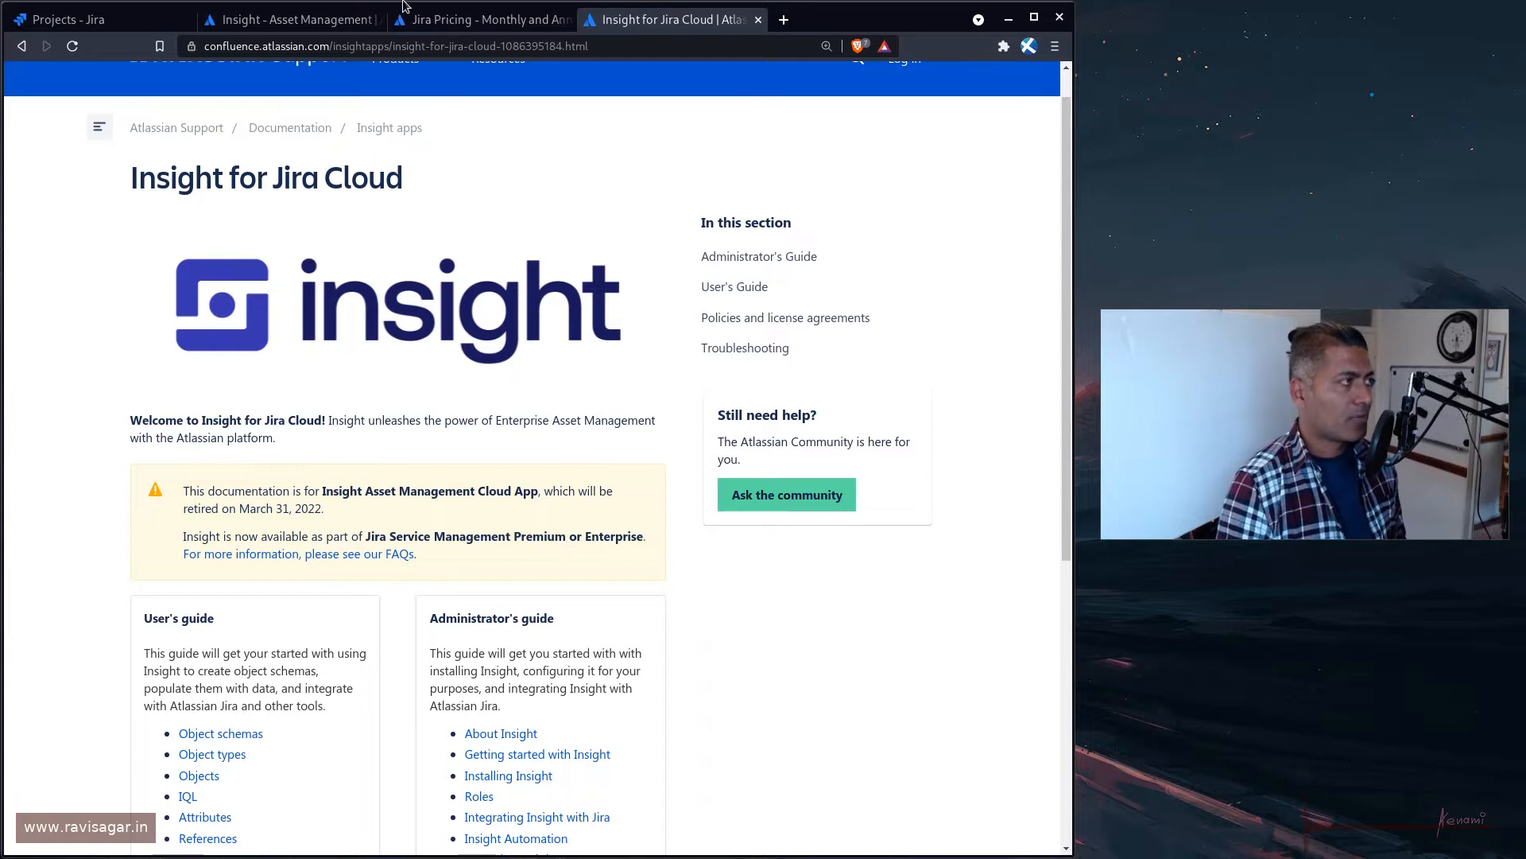
mouse_move(289, 20)
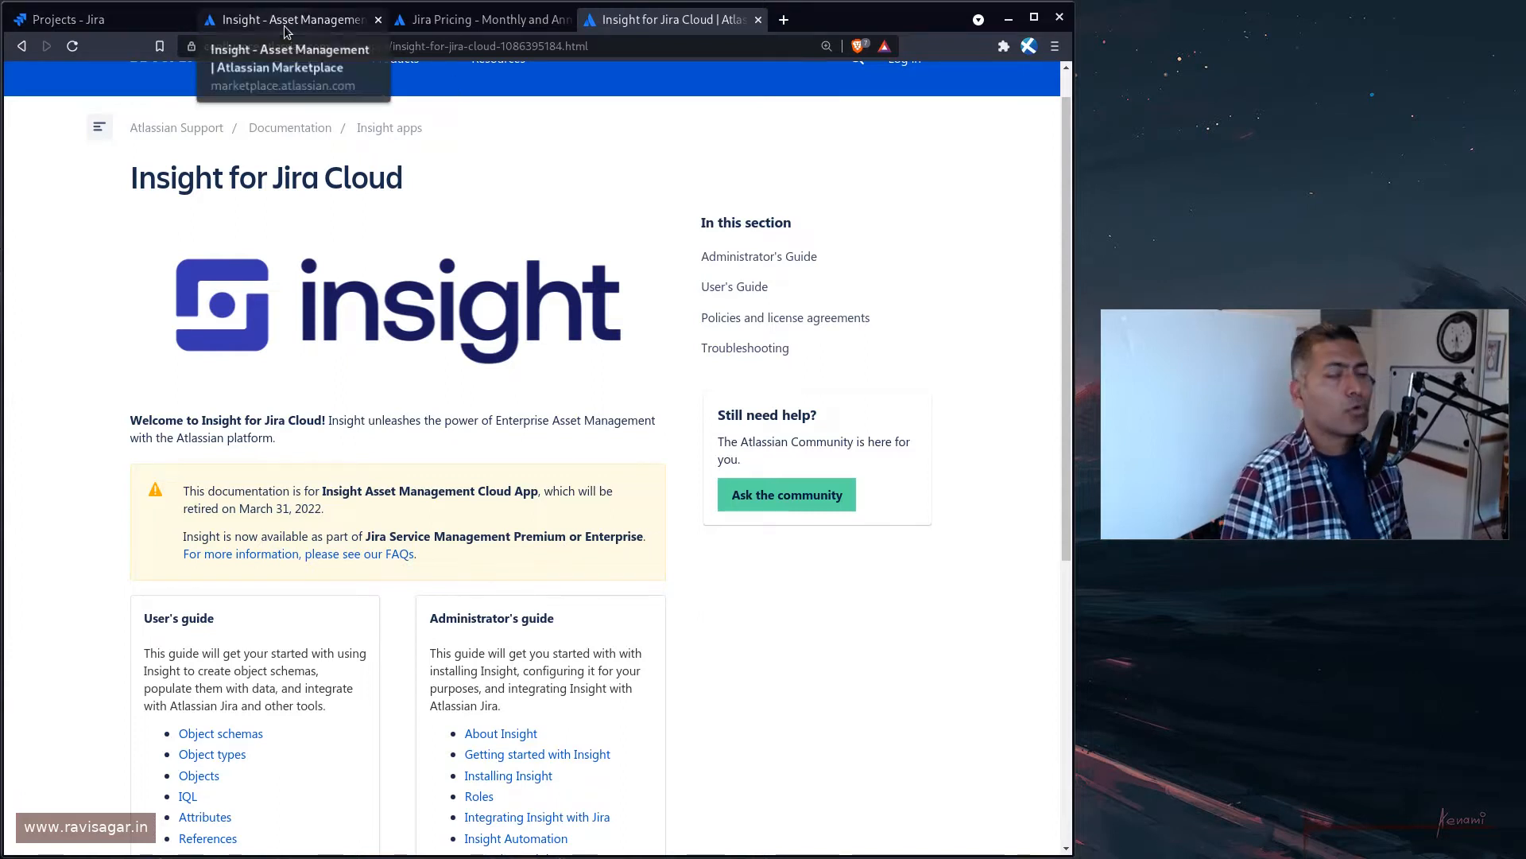
click(287, 19)
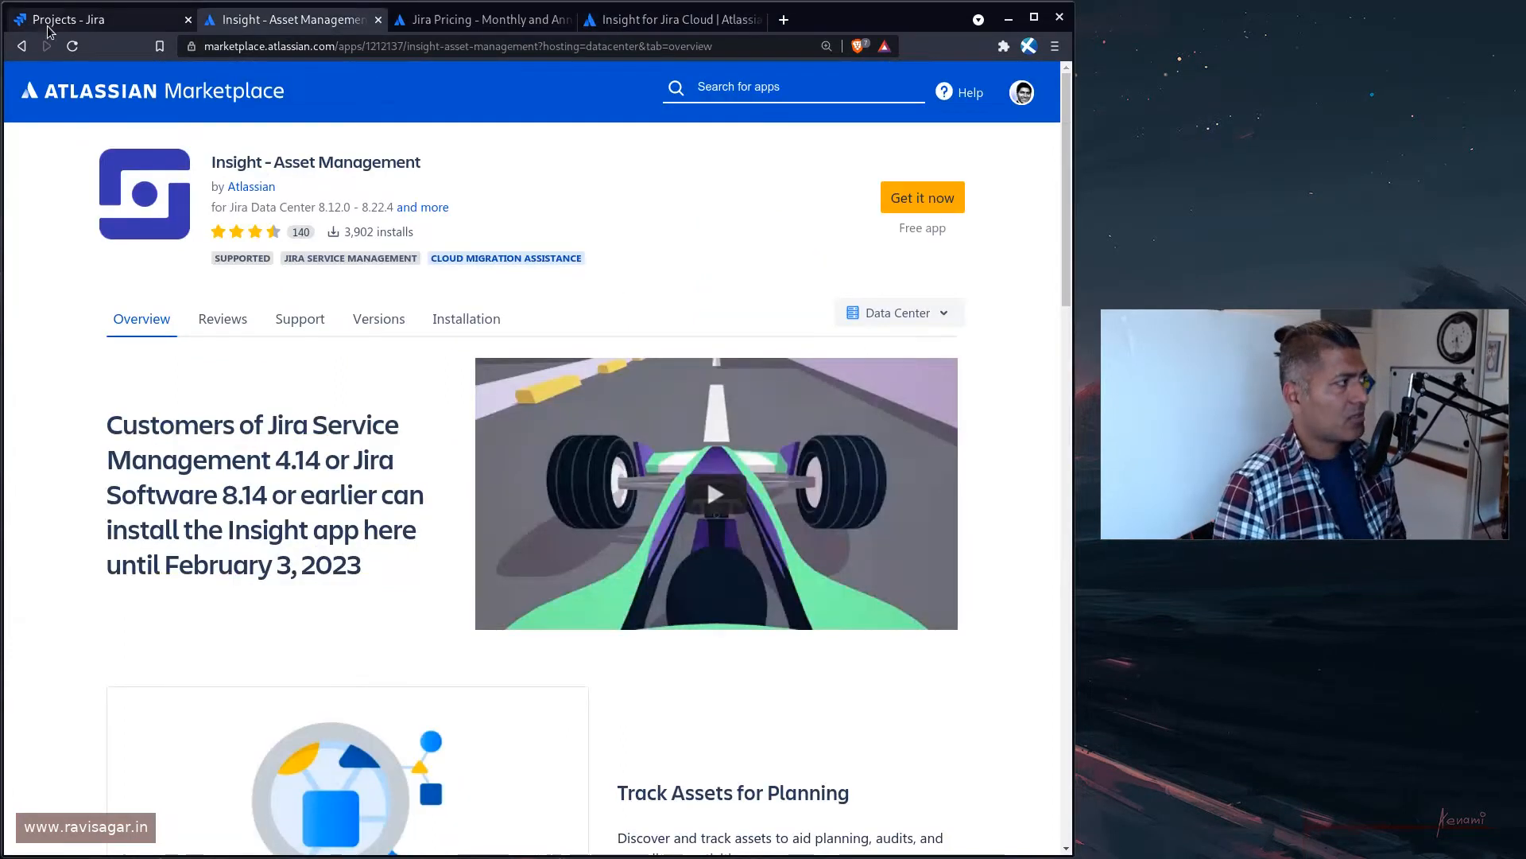
Switch back to the Jira Projects list for the site
click(92, 19)
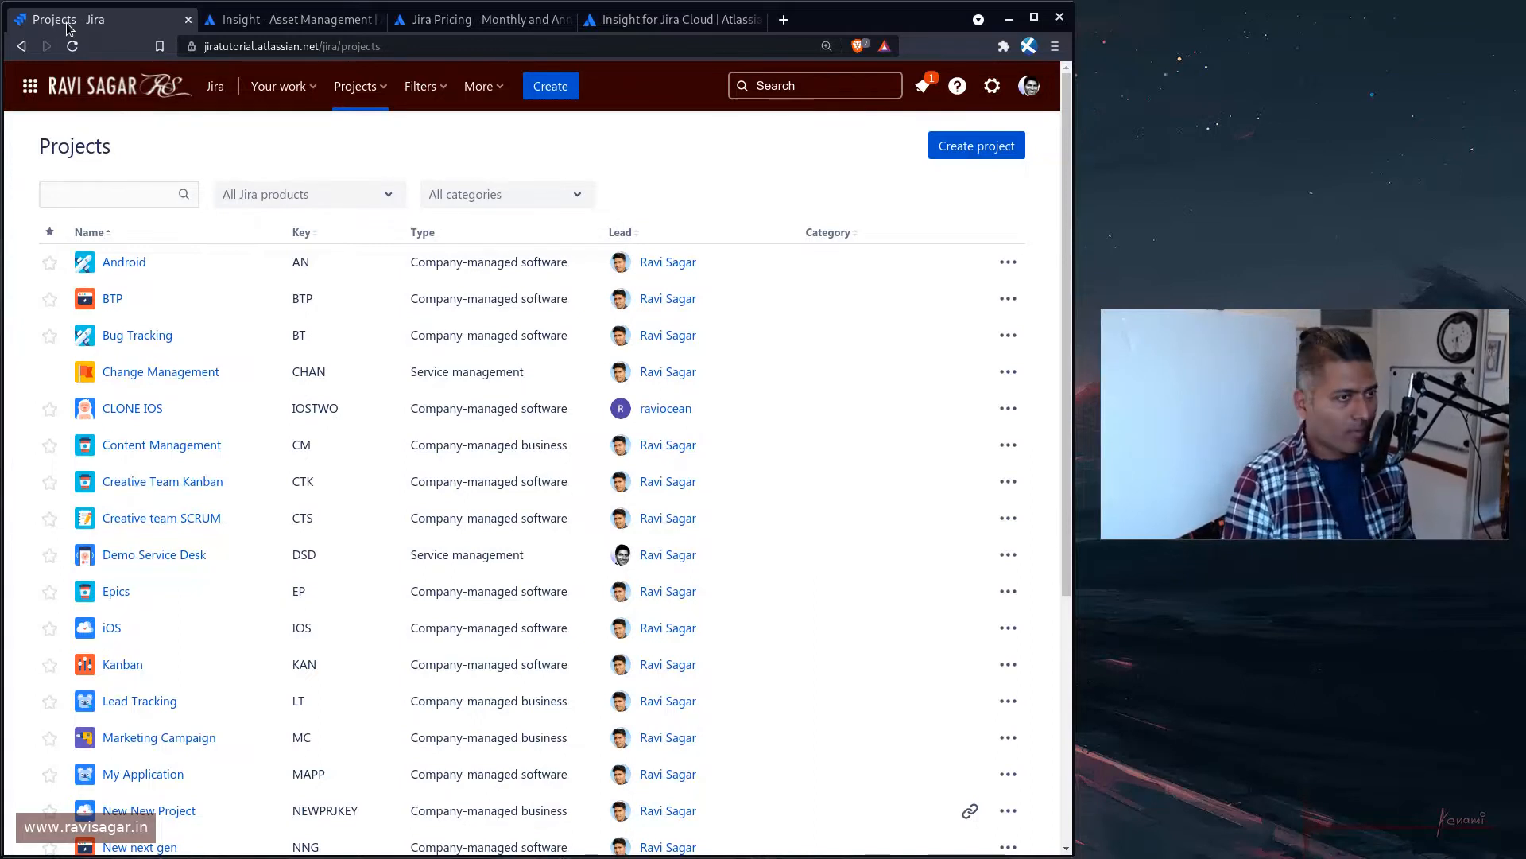
mouse_move(630, 97)
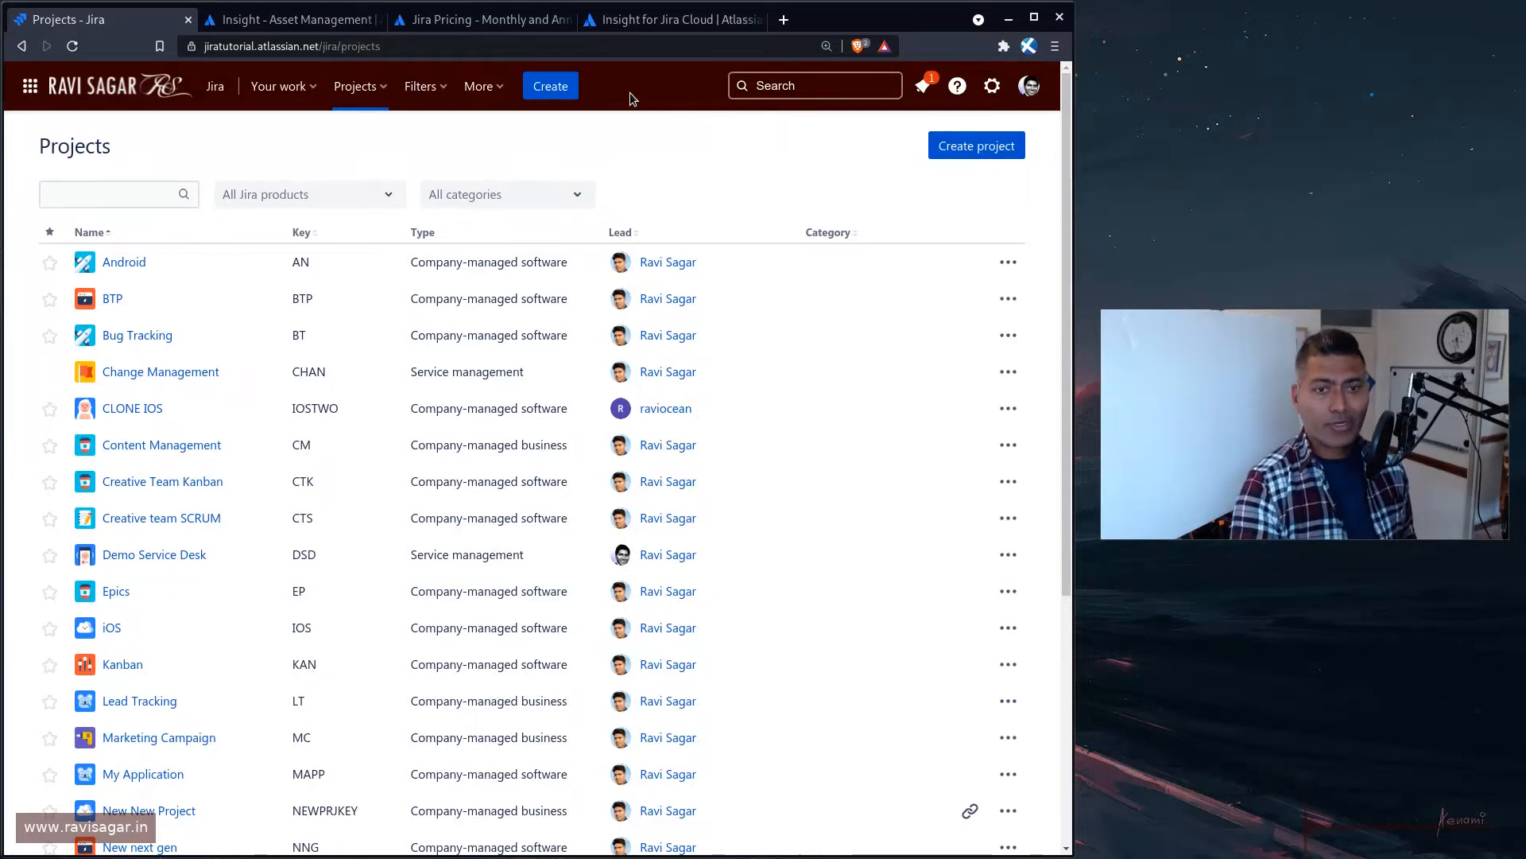
mouse_move(900, 177)
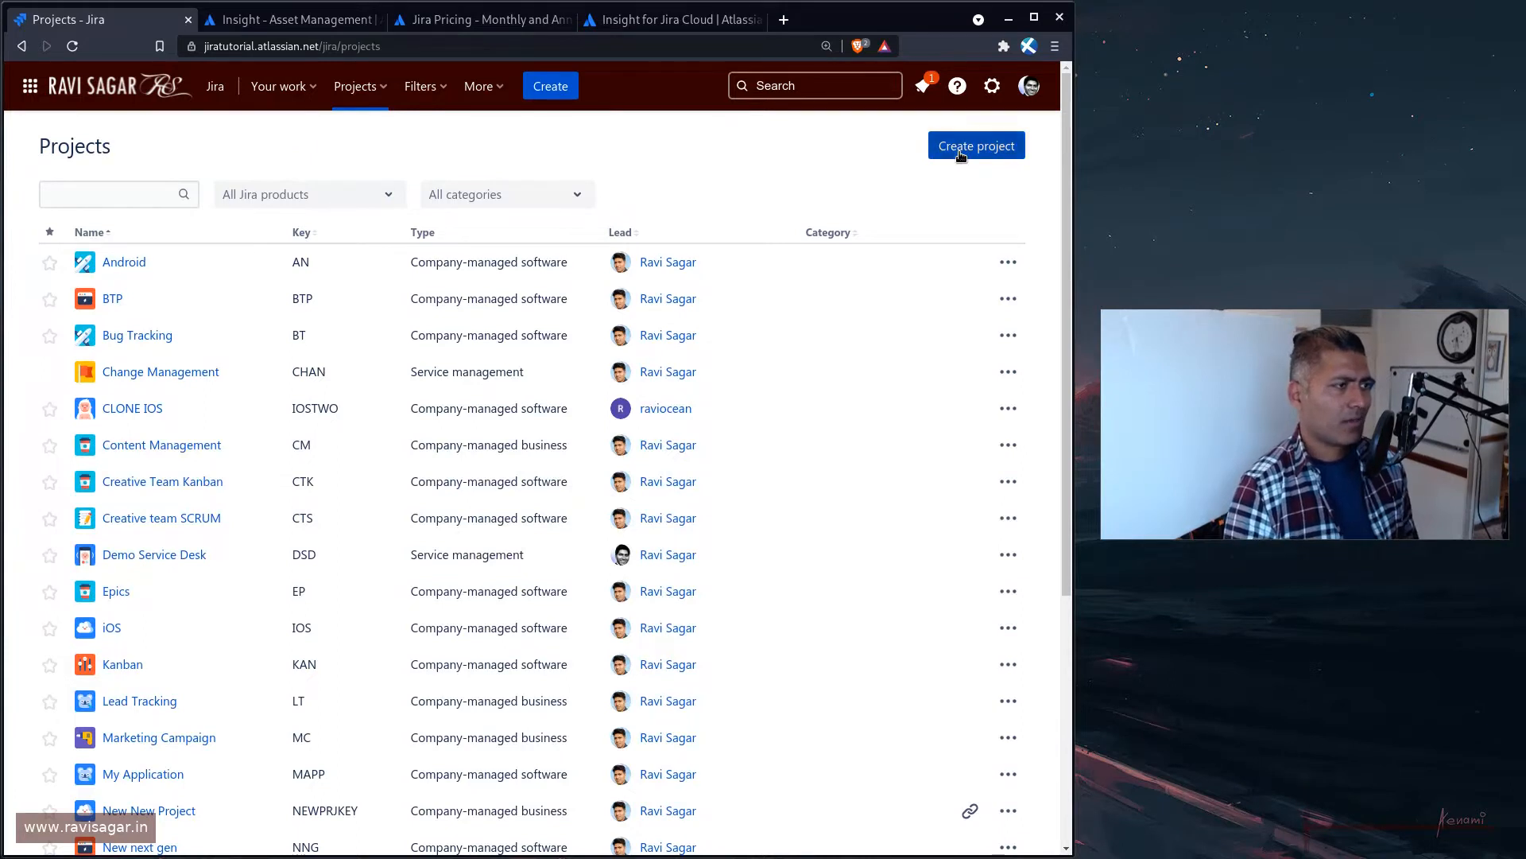
click(975, 145)
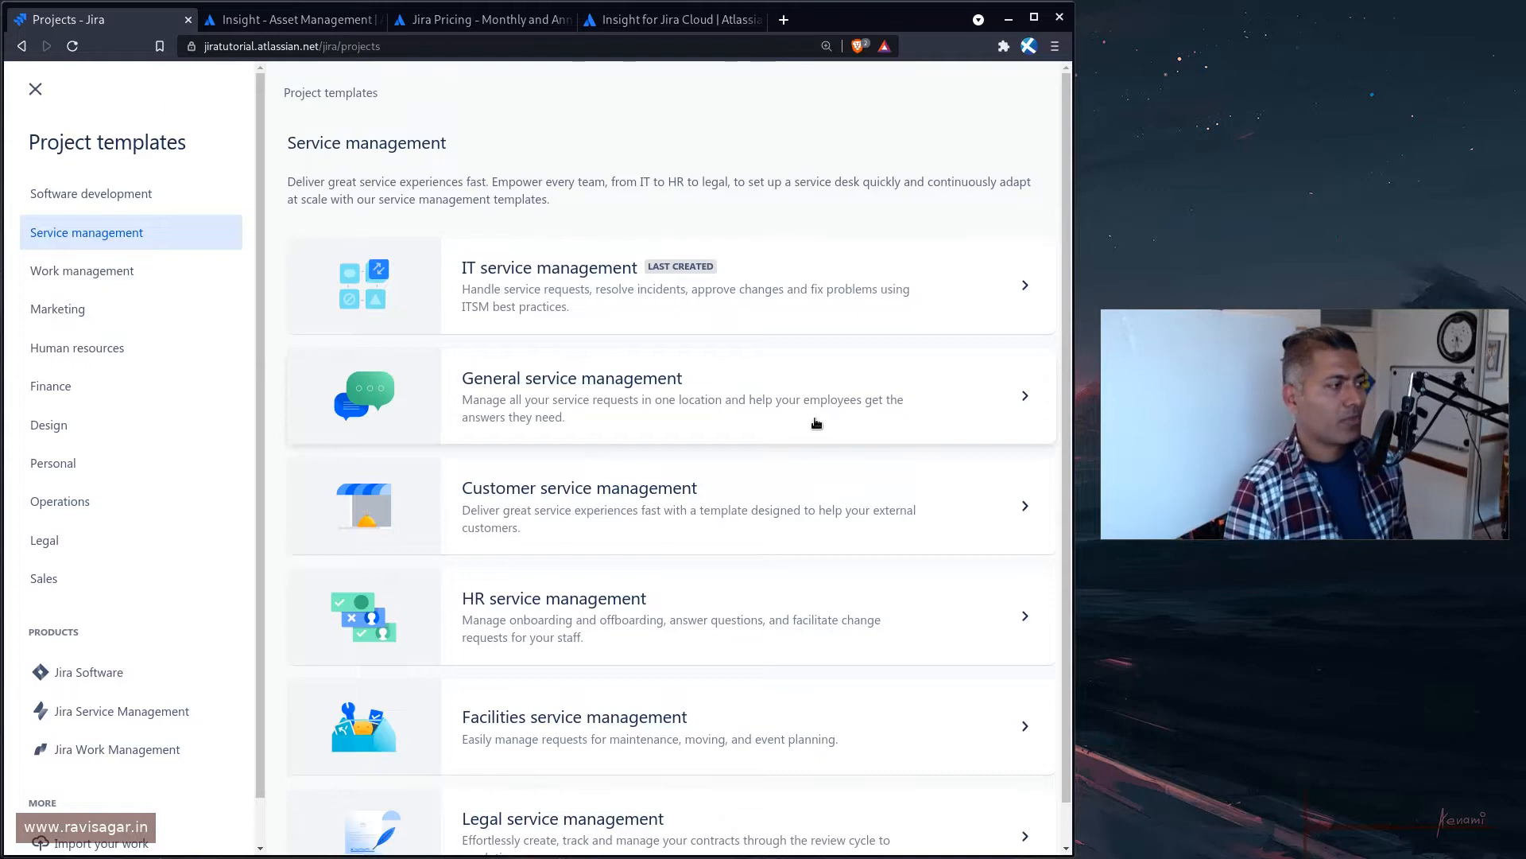
scroll(up, 3)
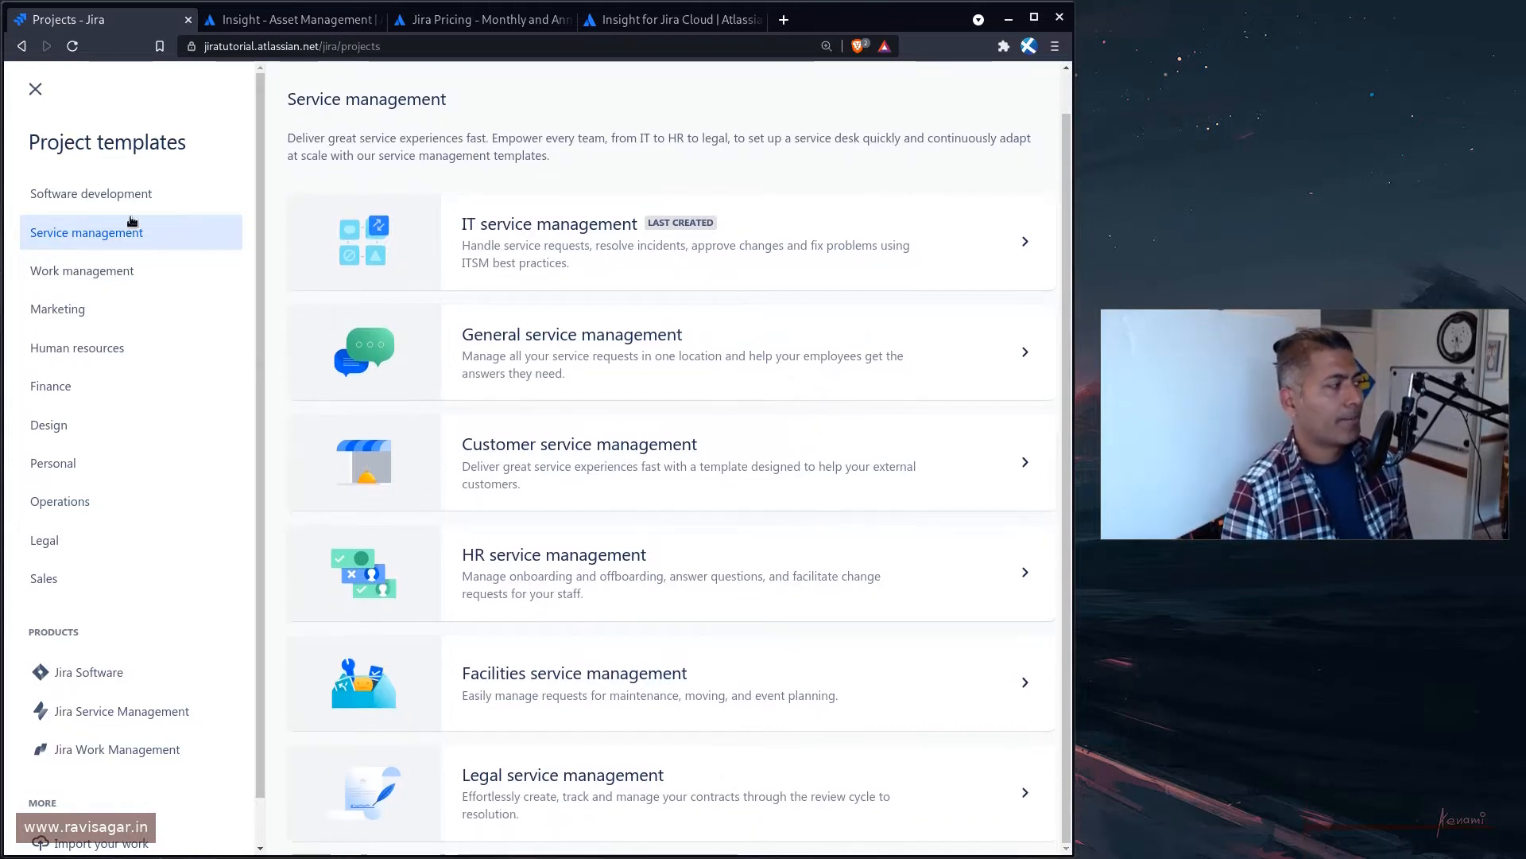
mouse_move(132, 350)
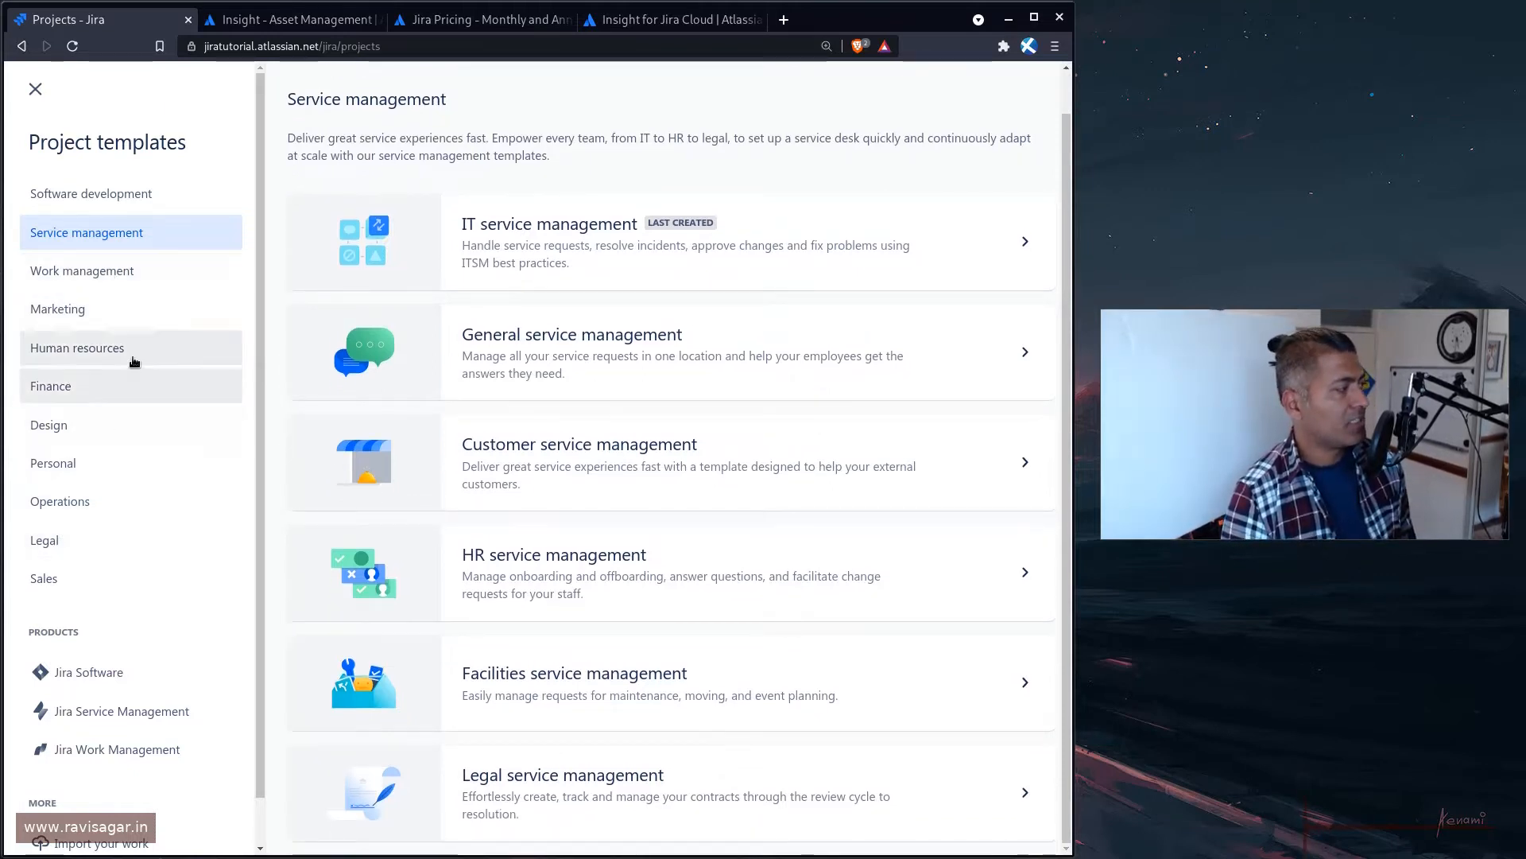
mouse_move(135, 261)
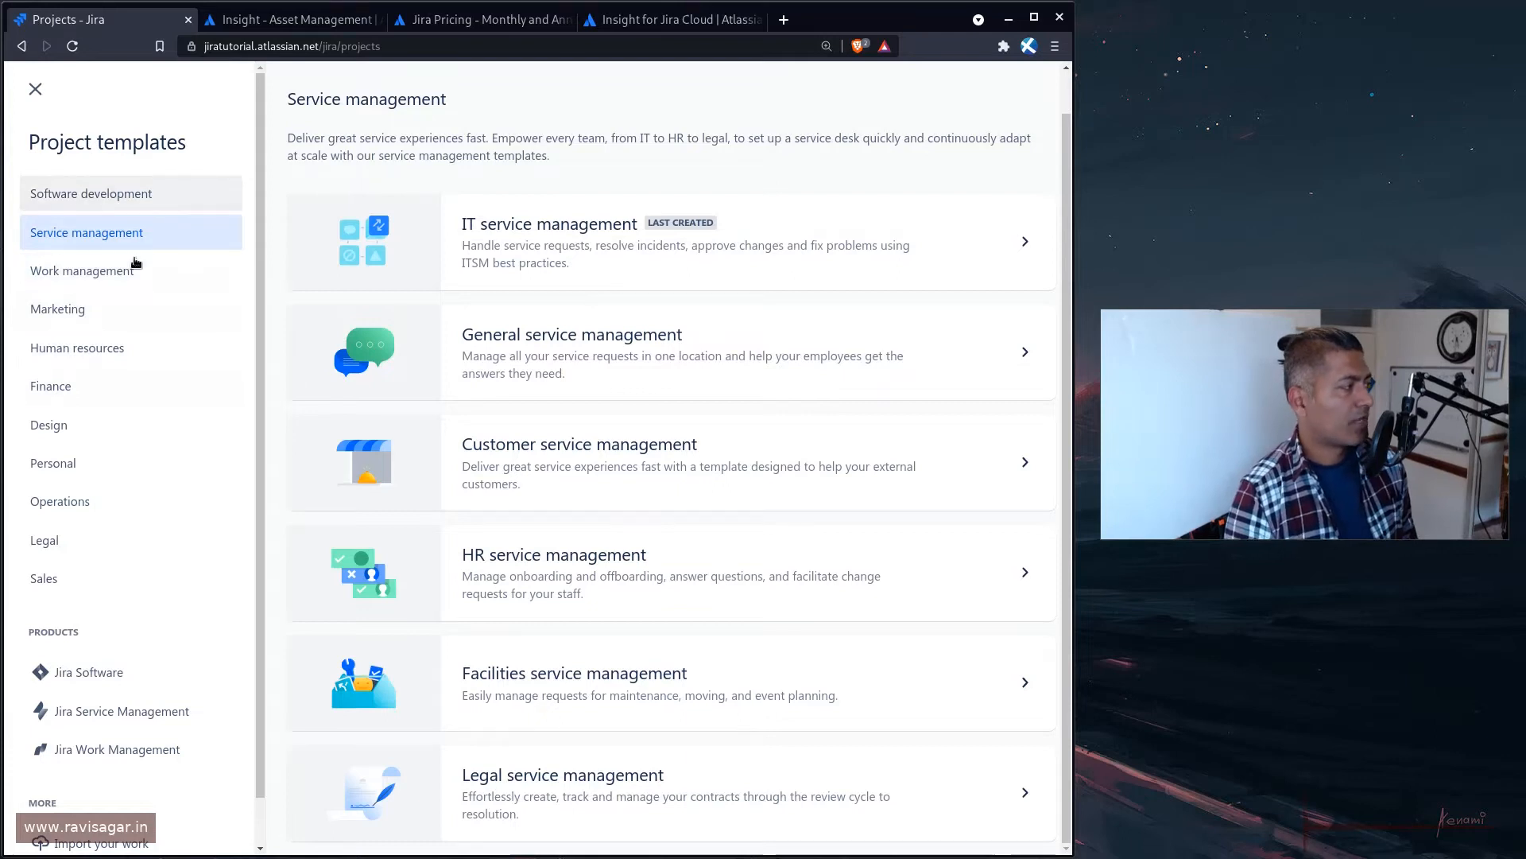
click(35, 89)
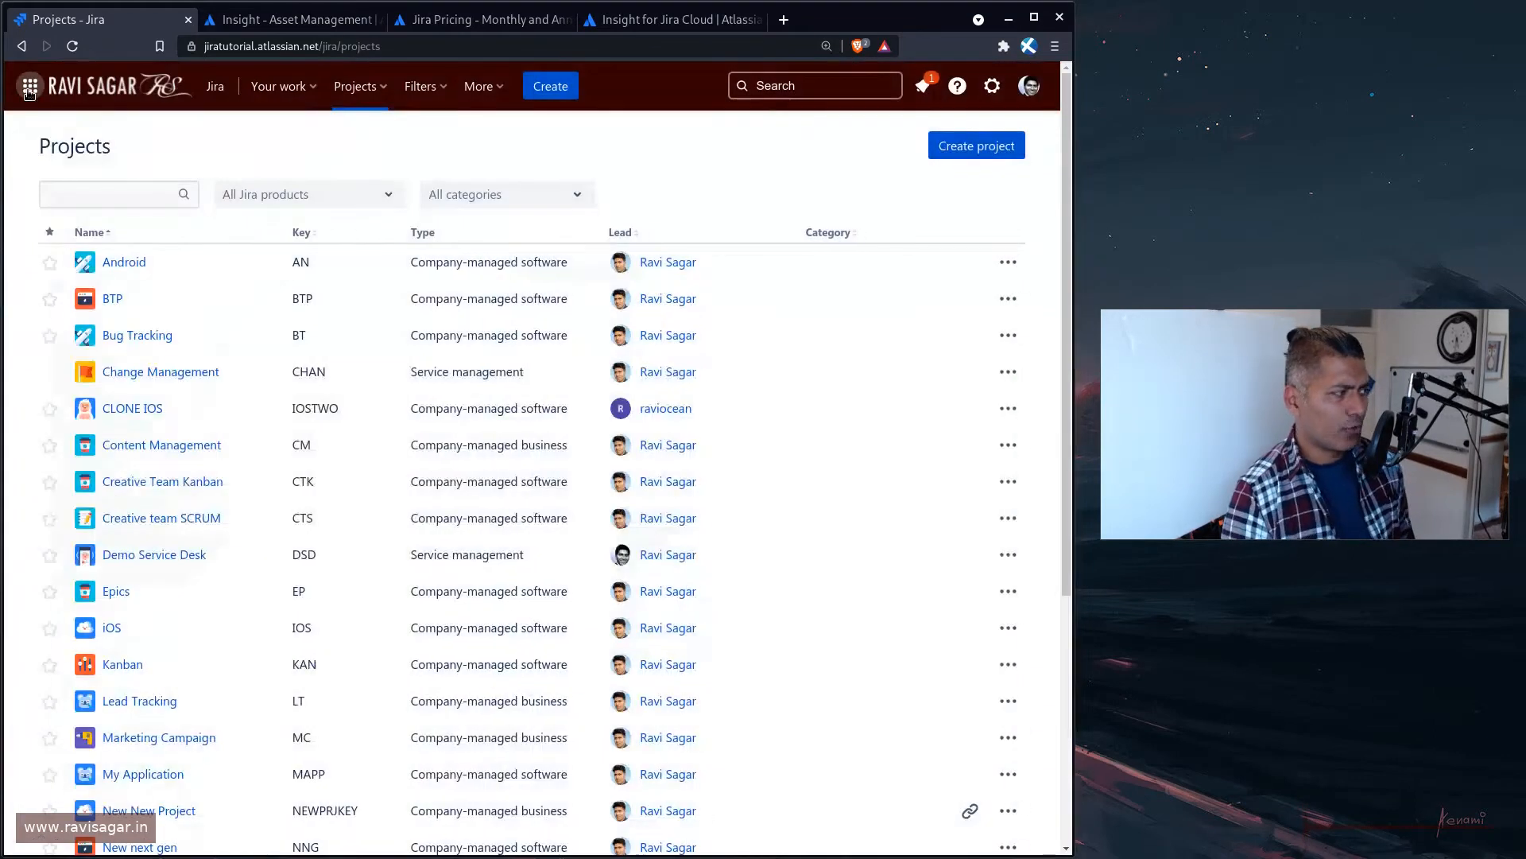
mouse_move(124, 262)
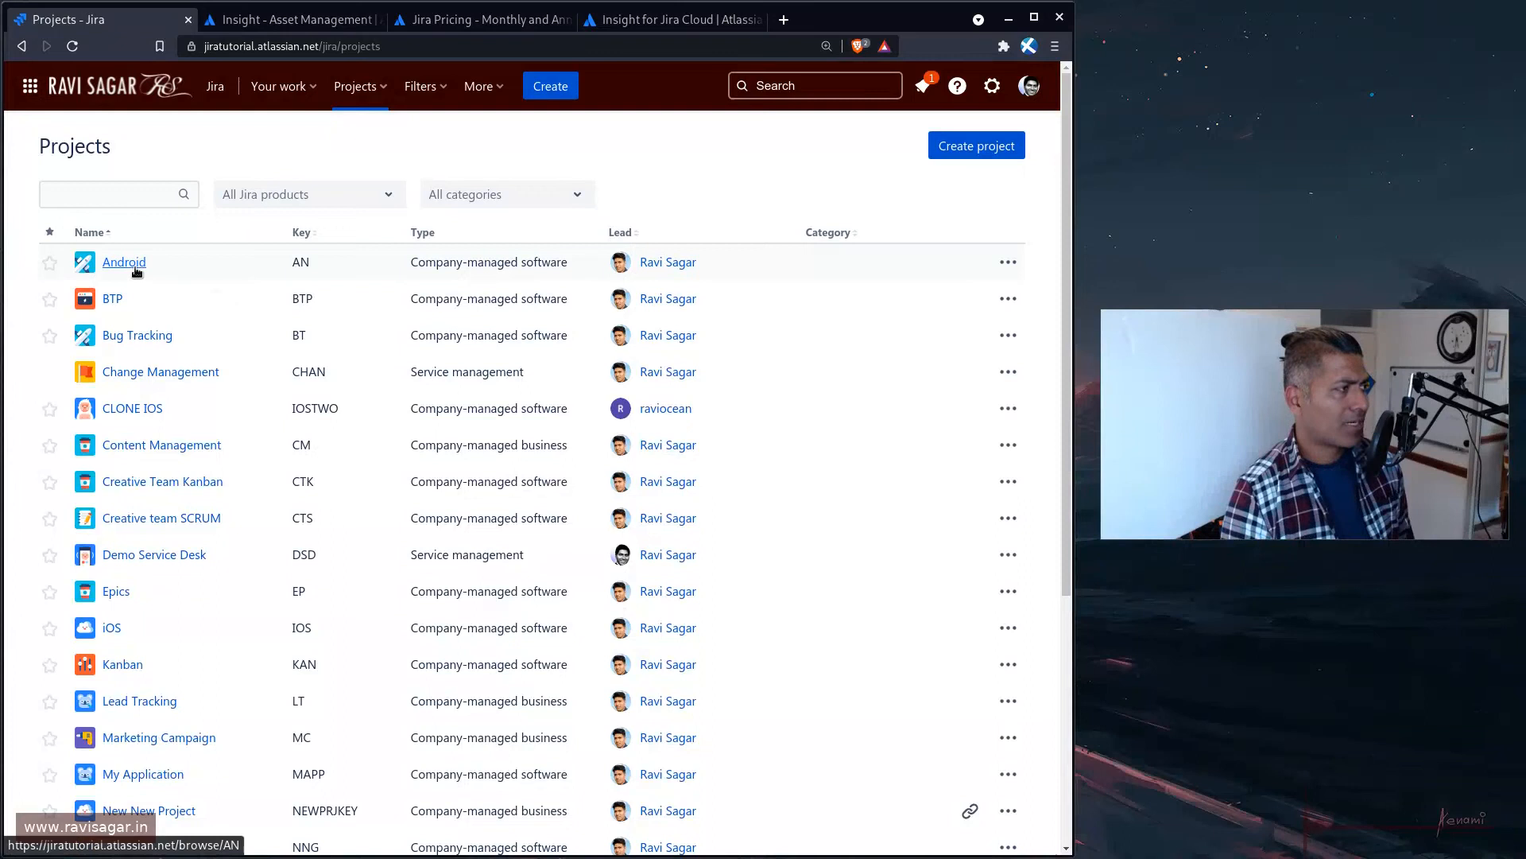
Open the Android project to its AN Sprint 1 board
click(124, 262)
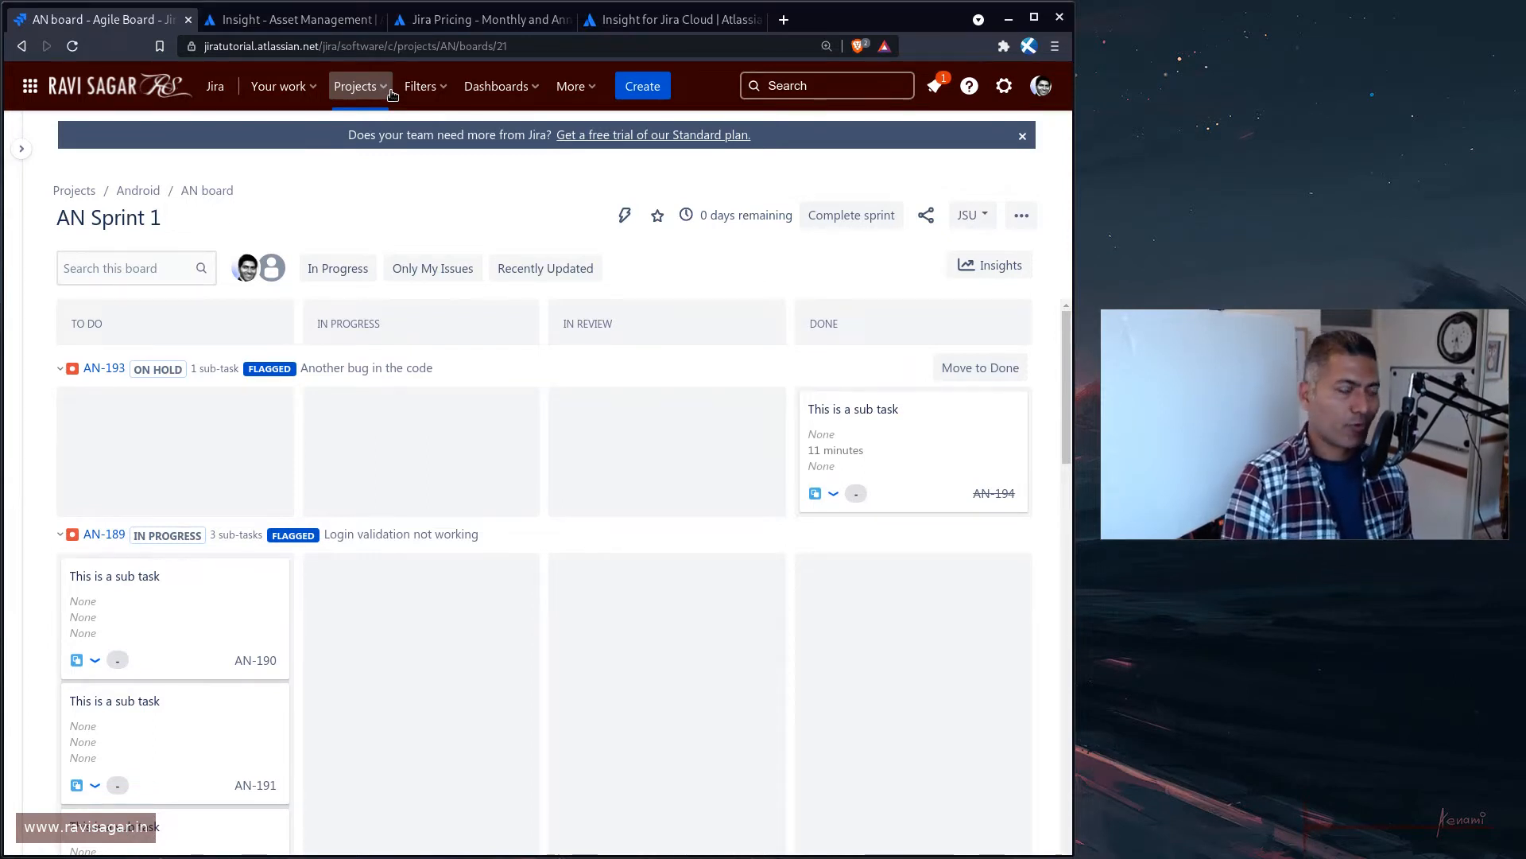
mouse_move(504, 212)
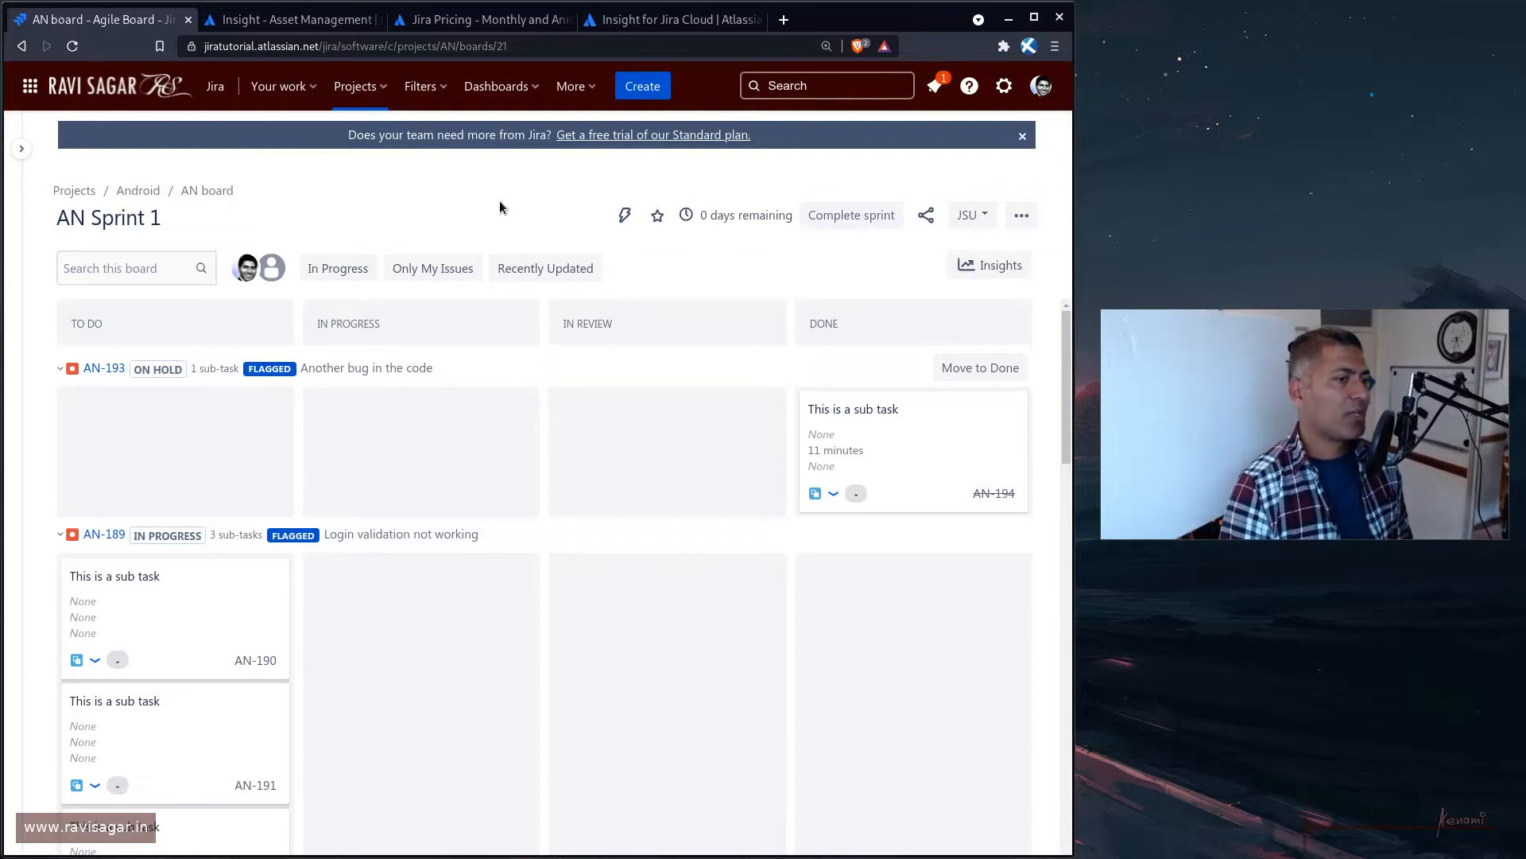
mouse_move(491, 200)
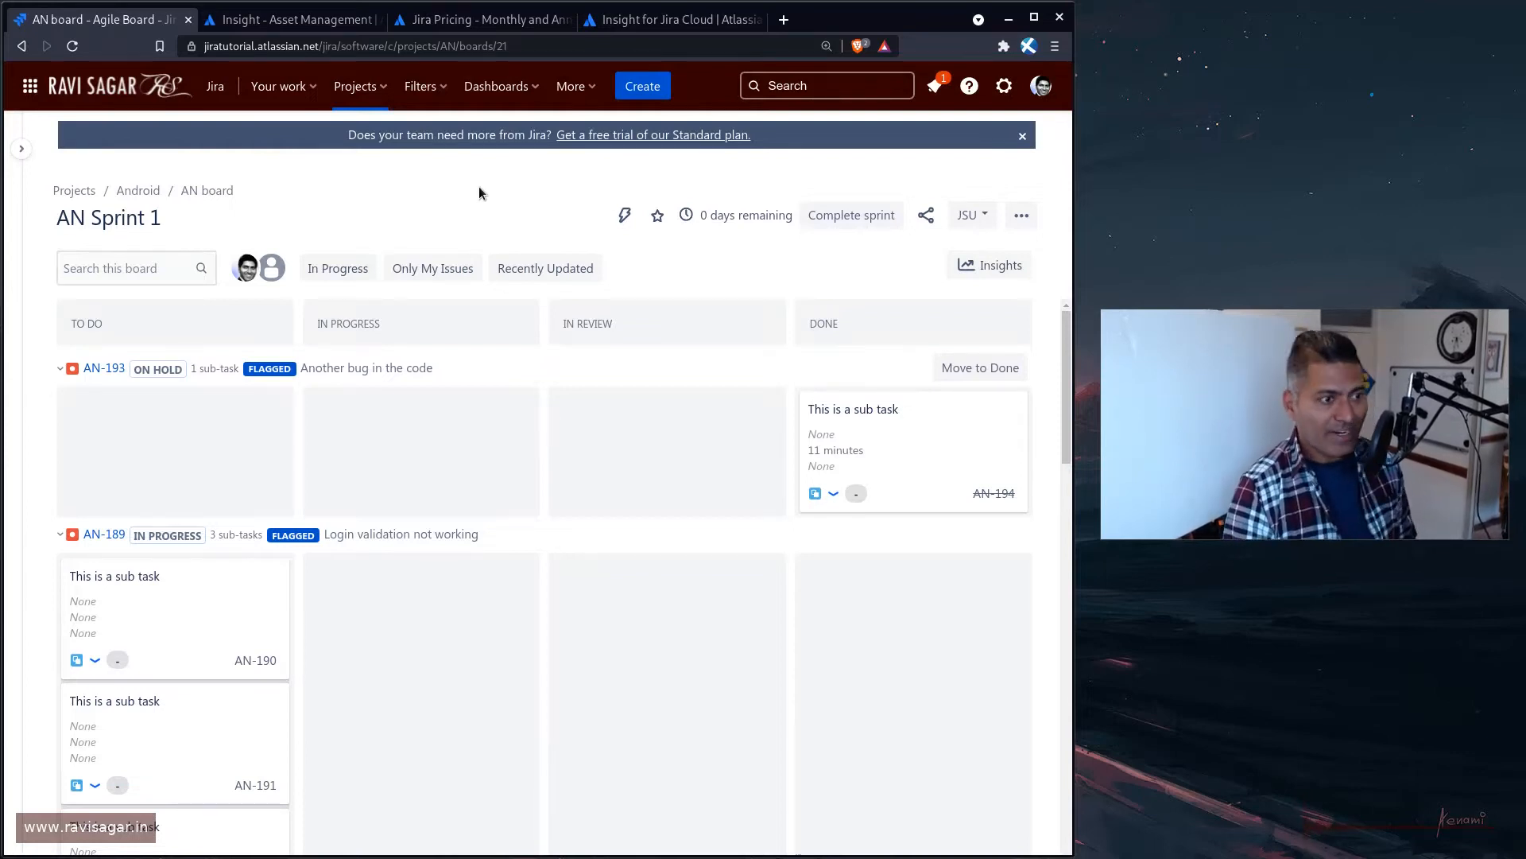